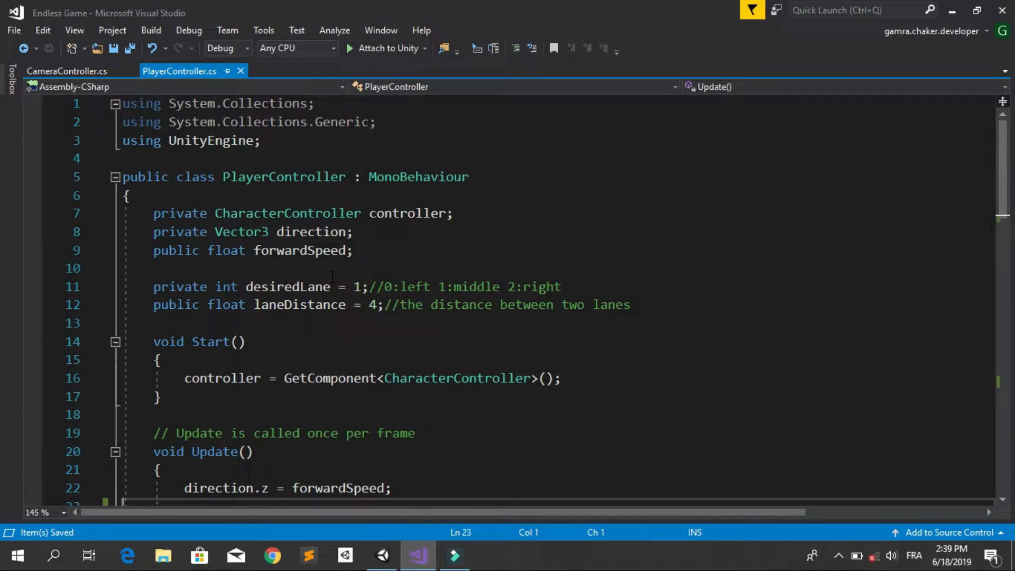
- In Update, add if (Input.GetKeyDown(KeyCode.UpArrow)) { Jump(); } using IntelliSense
scroll("down", 3)
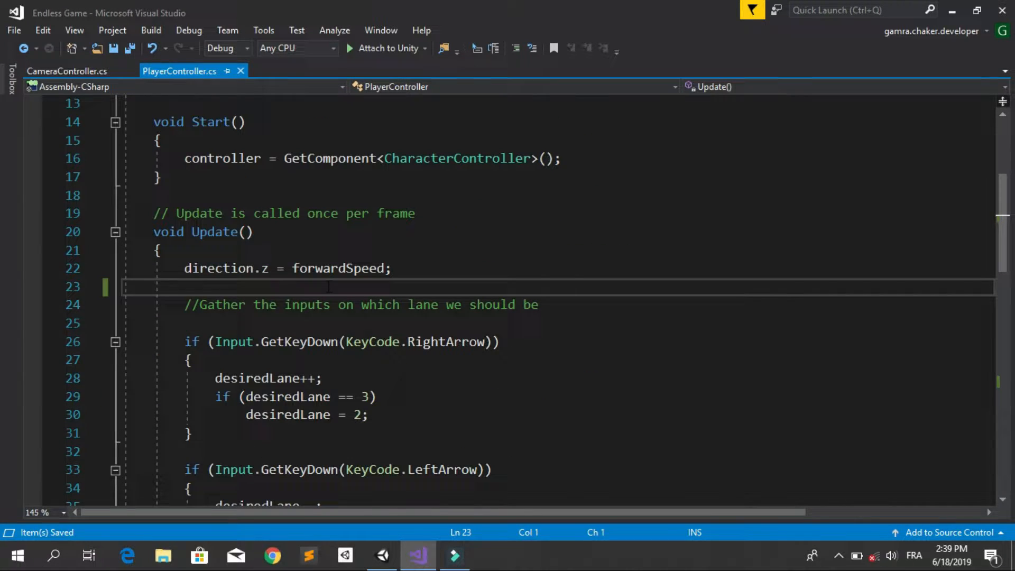
type("if")
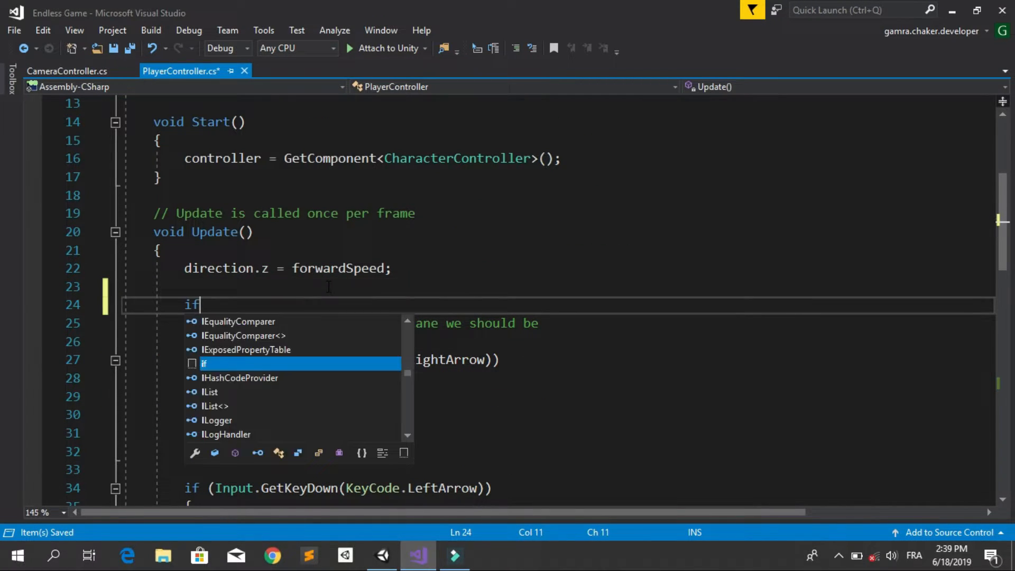
type("(in")
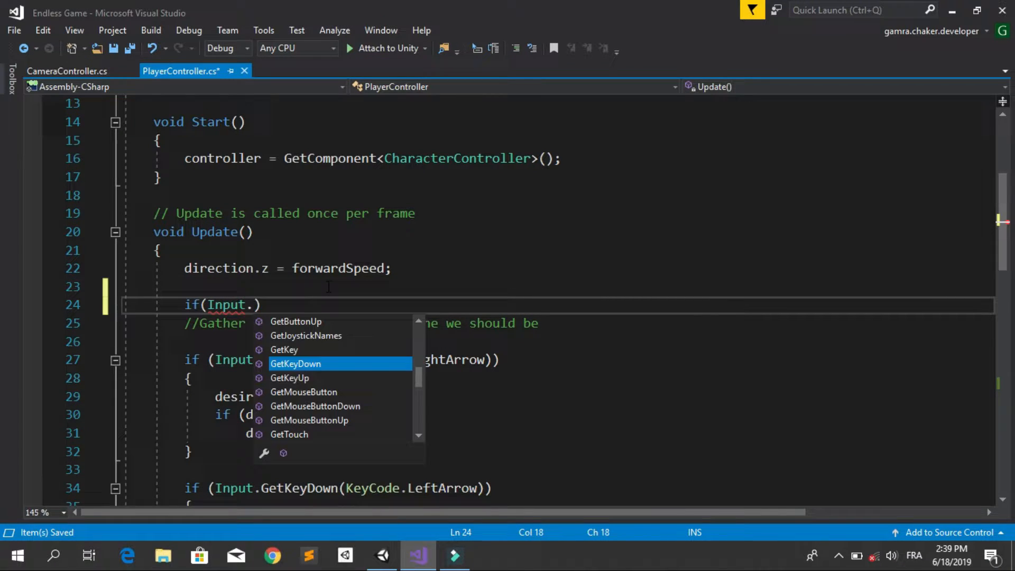
type("get")
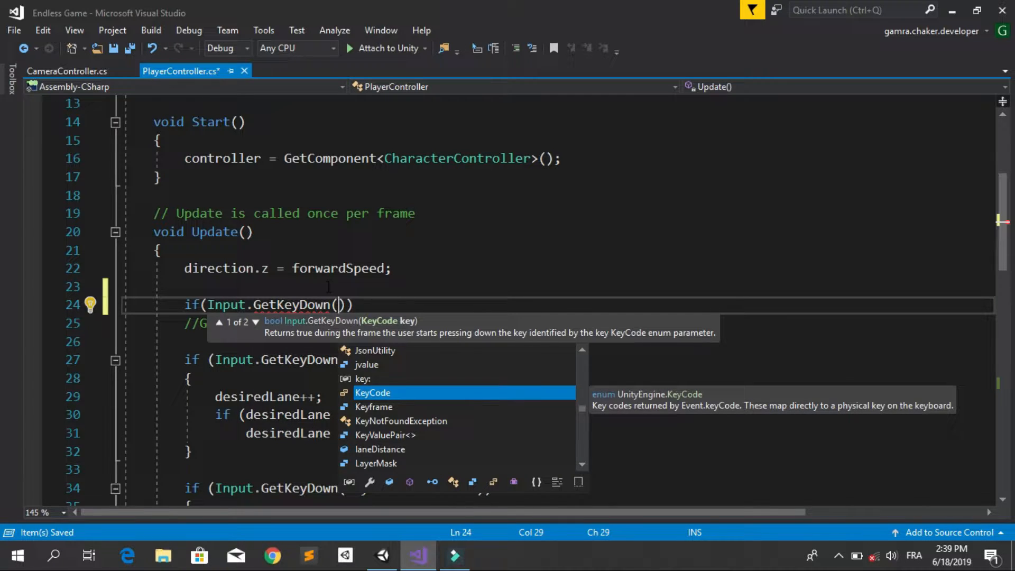
type("key")
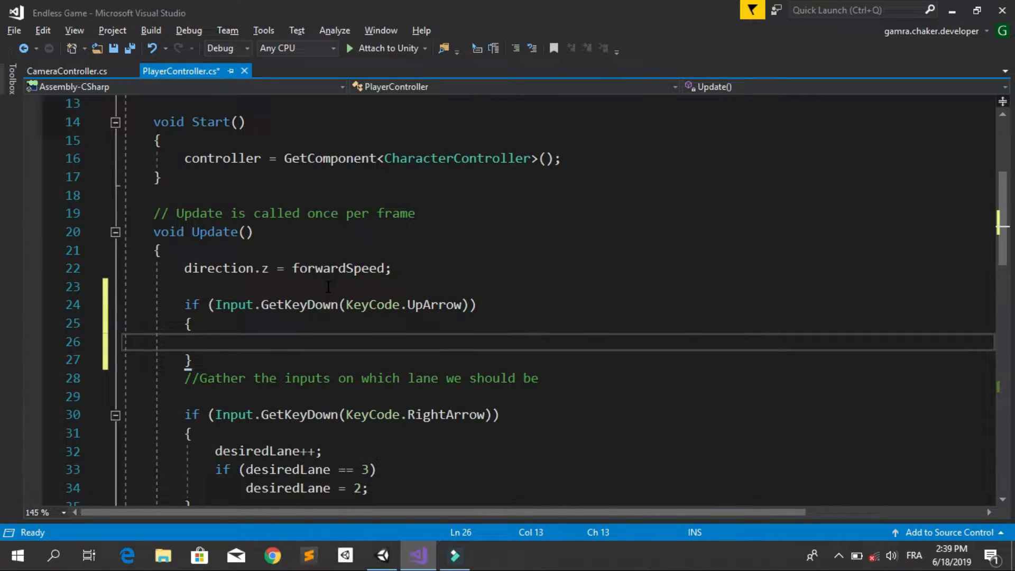
scroll("down", 3)
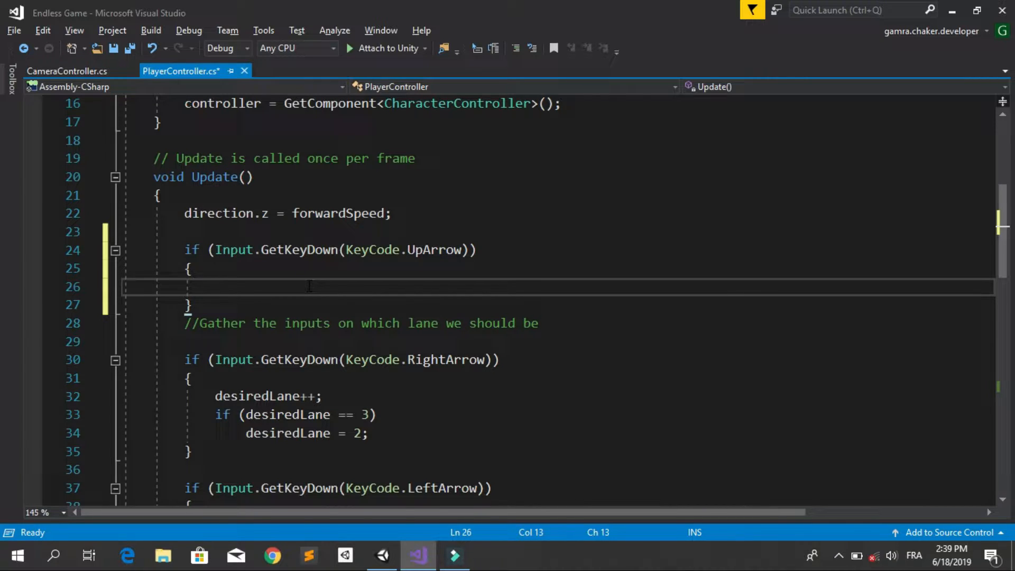
type("j")
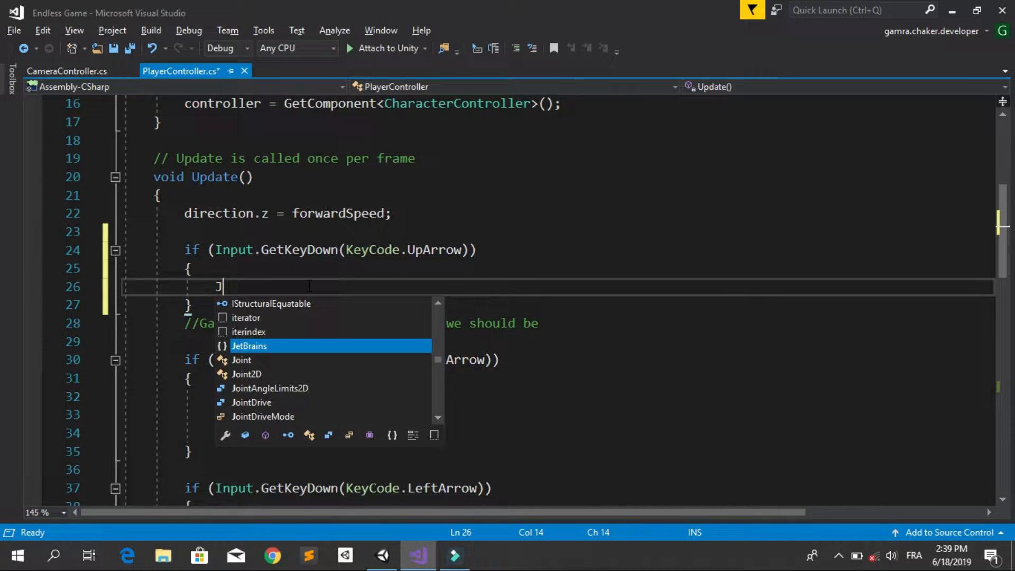
type("Jump()")
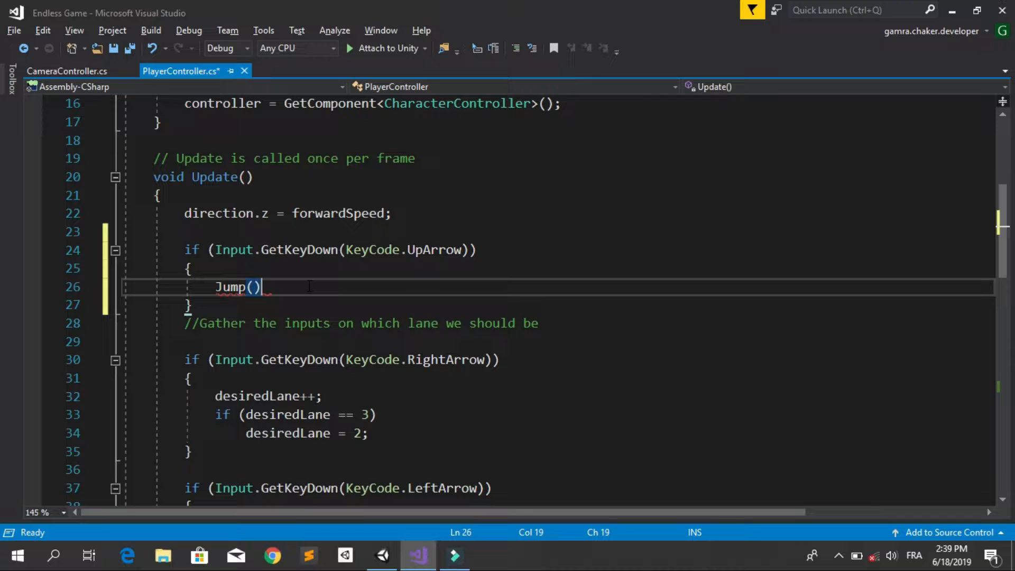
type(";")
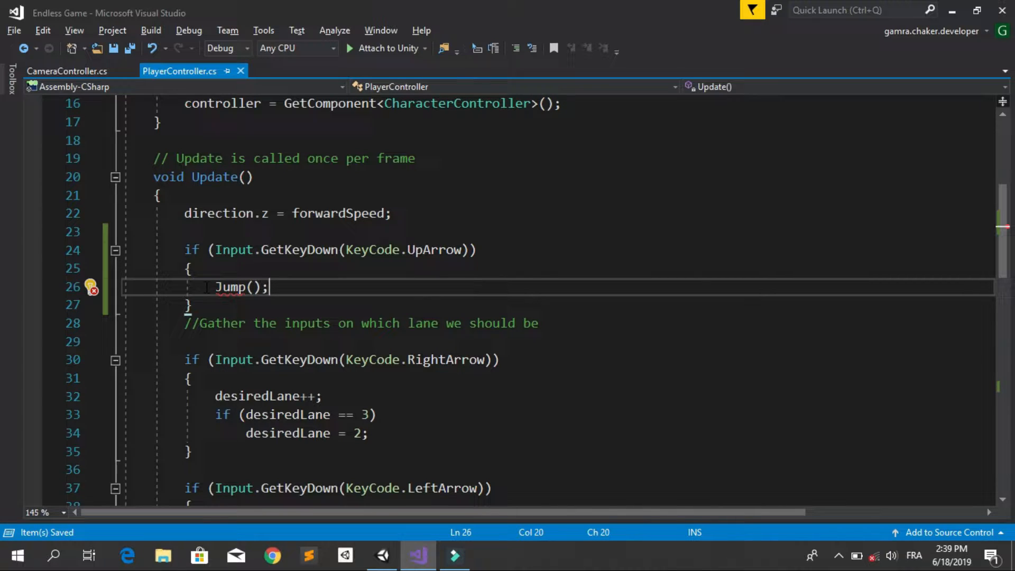
scroll("down", 3)
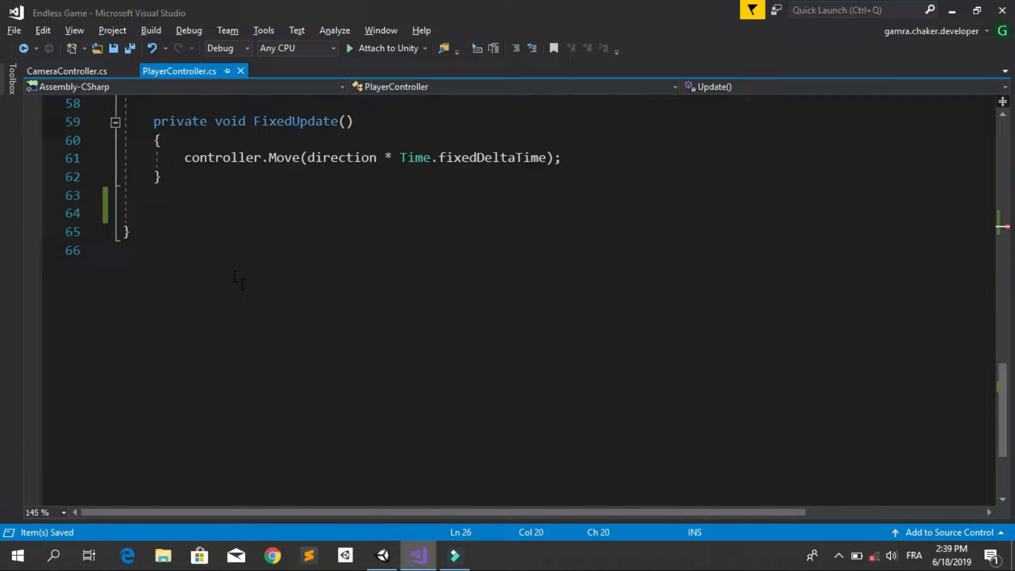
- Add an empty private void Jump() method below FixedUpdate
type("private void Jump(")
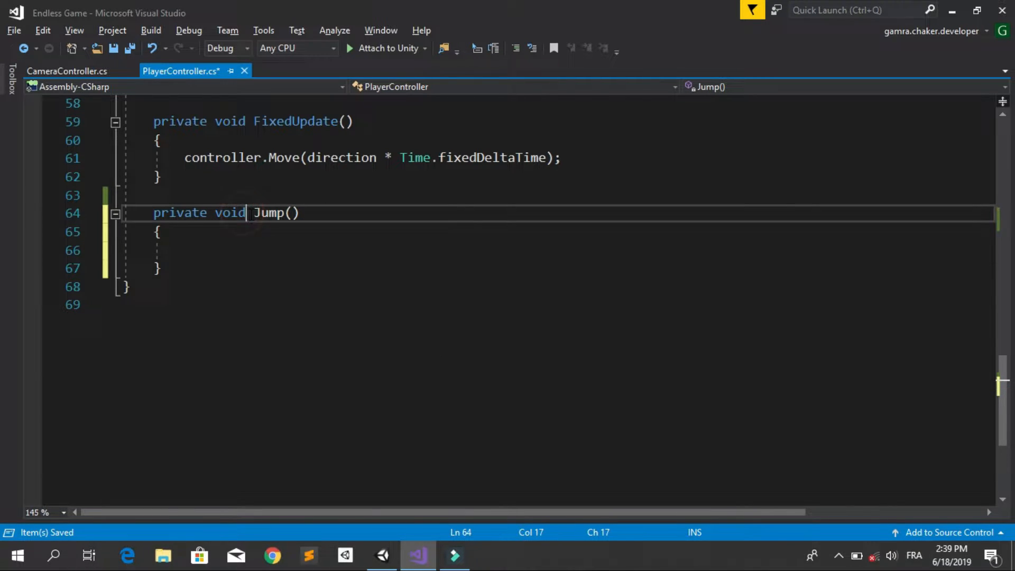
double_click(340, 158)
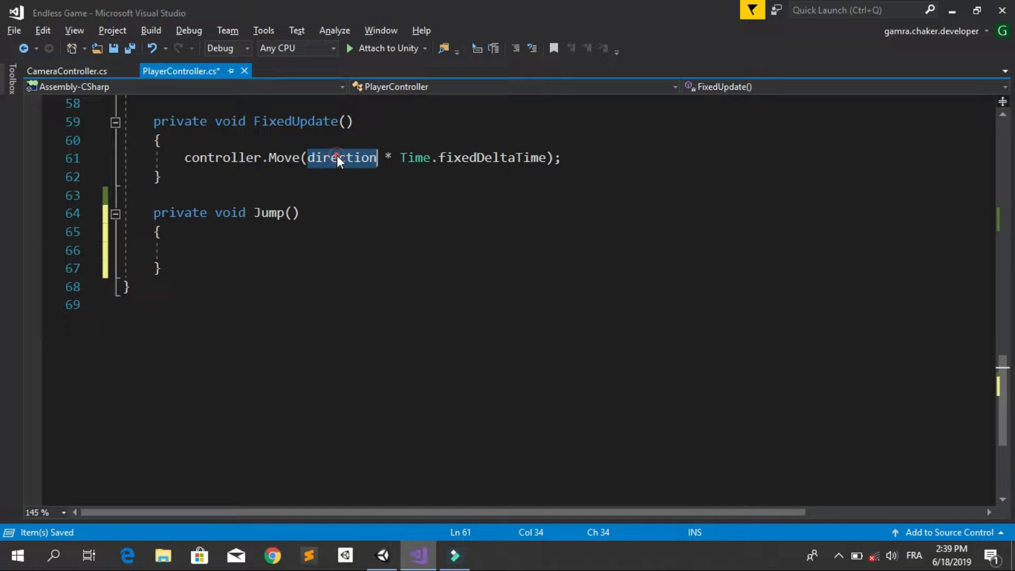
left_click(186, 158)
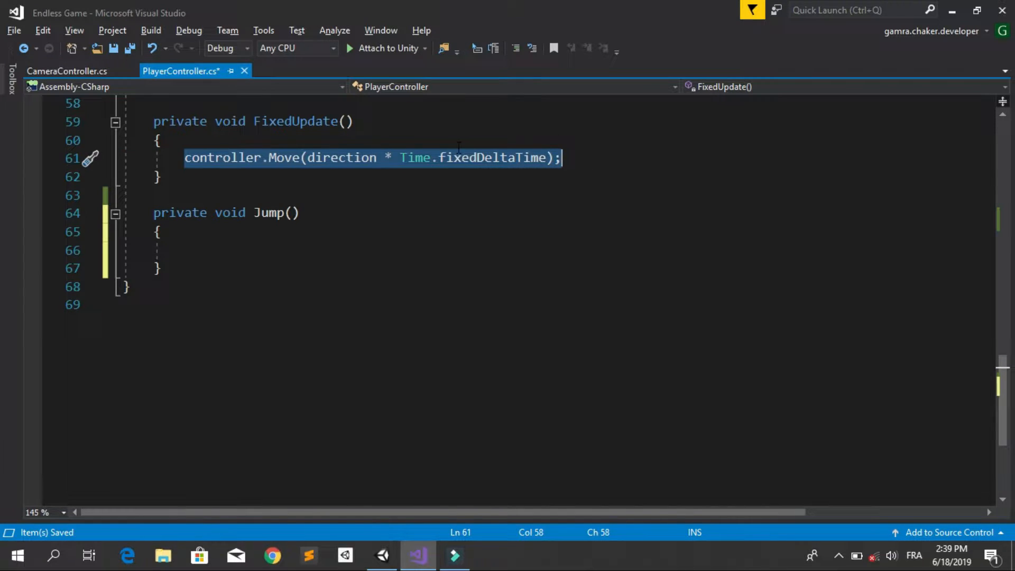
- Declare public float jumpForce; under laneDistance at the top of the class
scroll("up", 3)
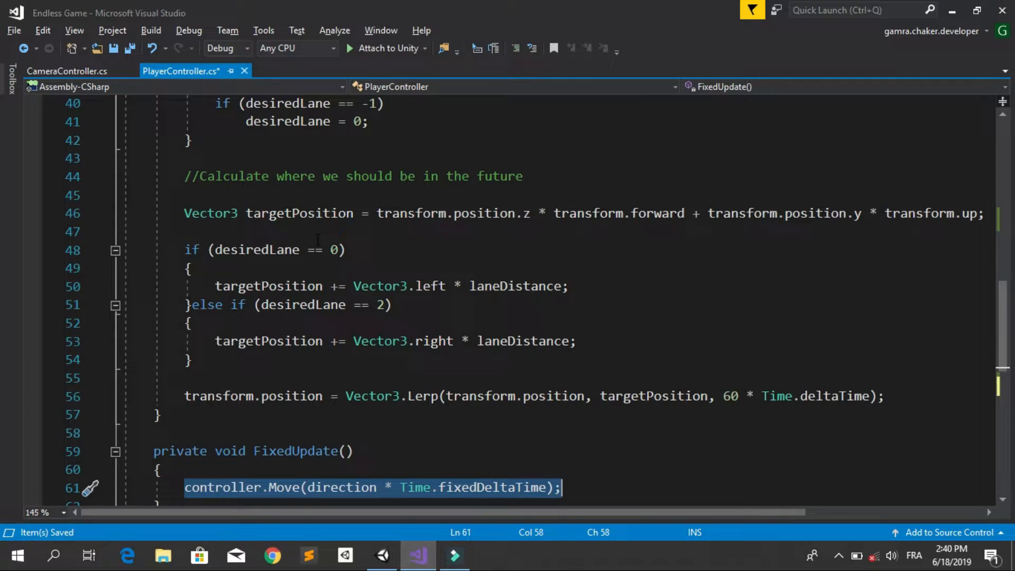
scroll("up", 3)
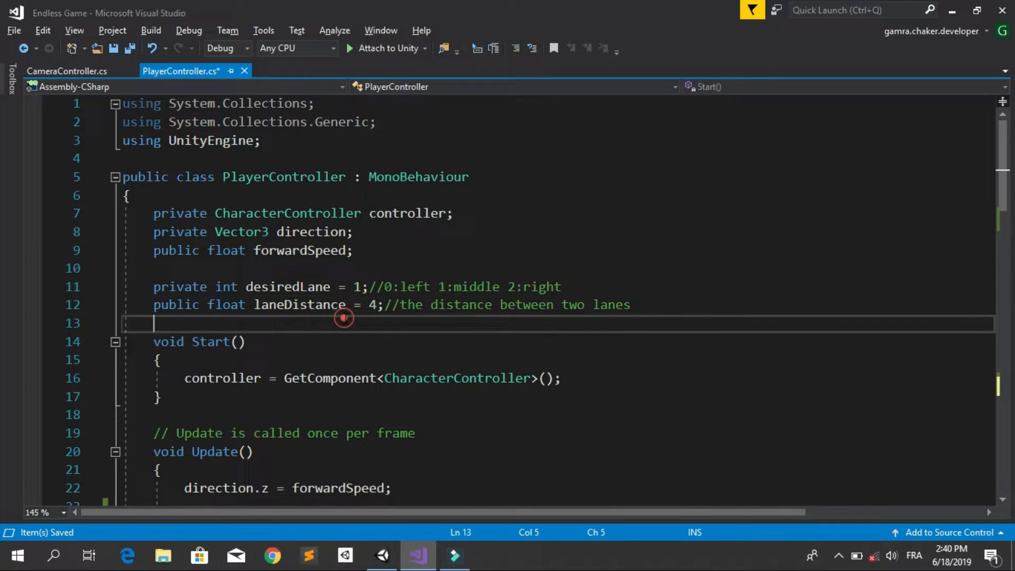
type("public float")
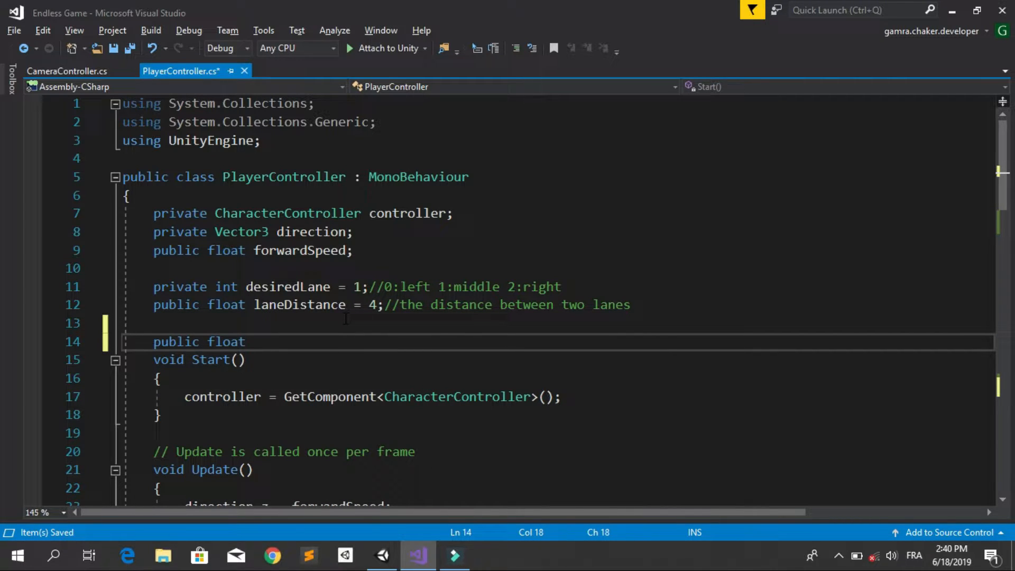
type("jumpFor")
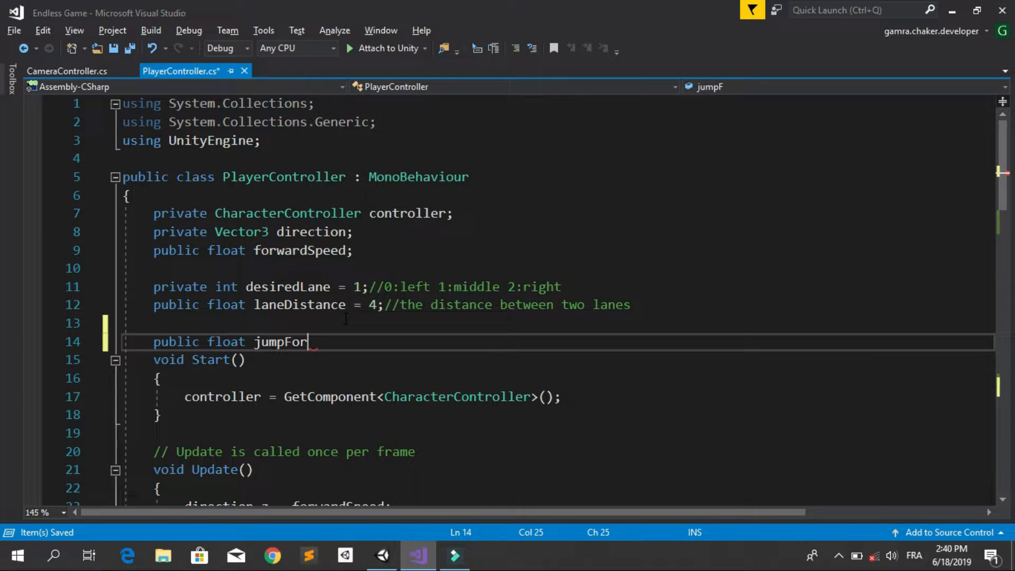
type("ce;")
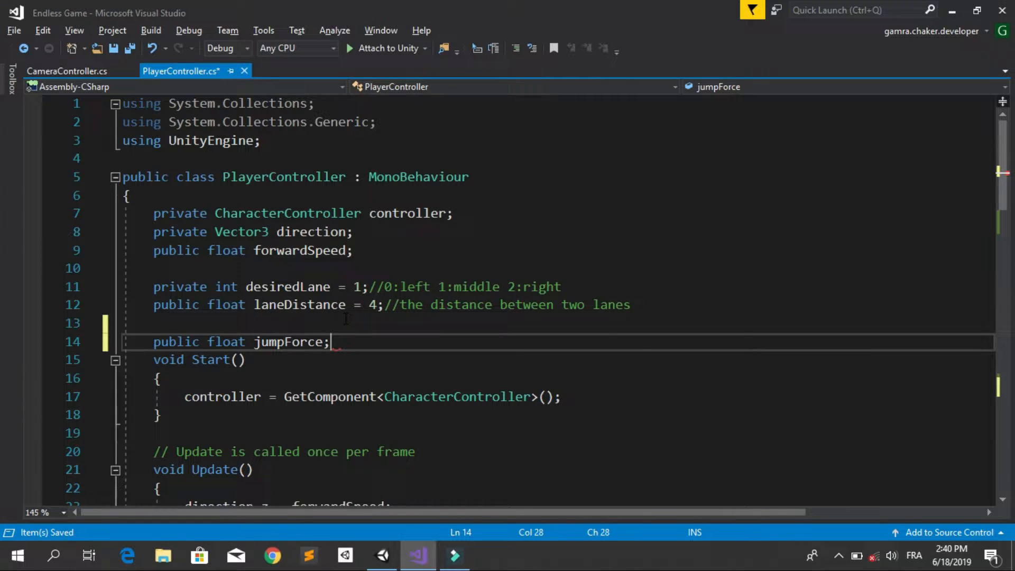
scroll("down", 3)
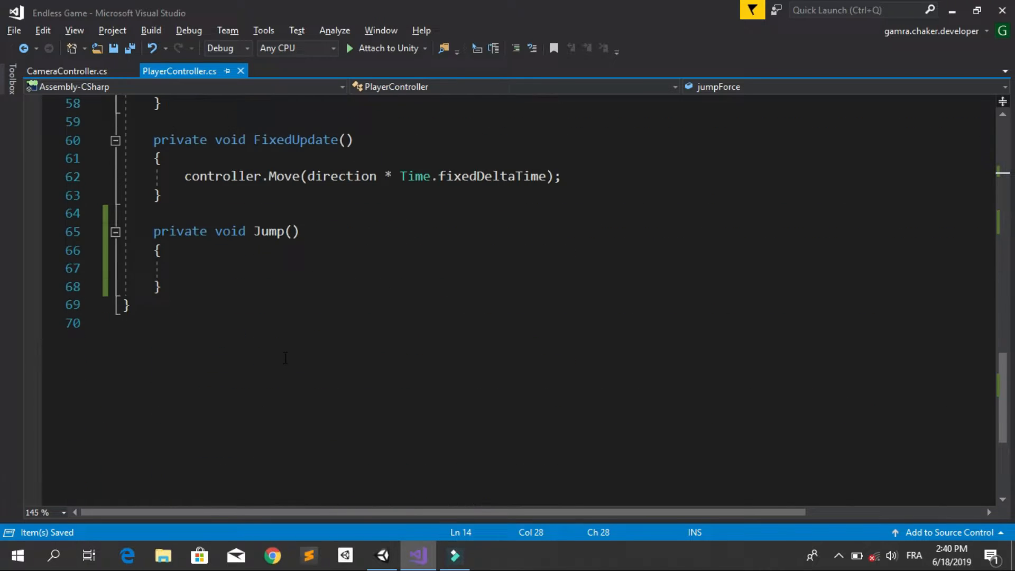
- Write direction.y = jumpForce; inside Jump() and save the script
left_click(264, 268)
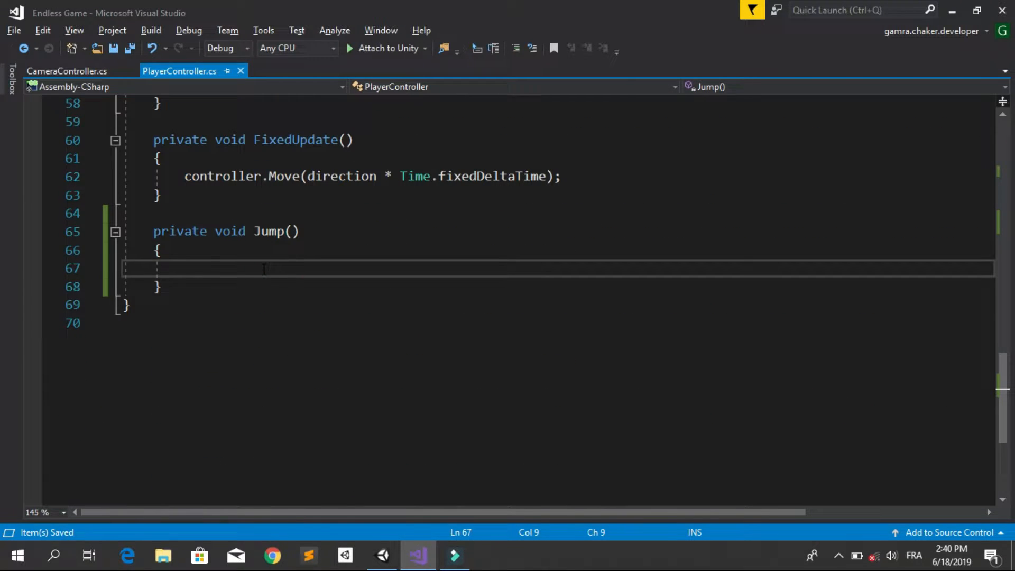
type("direction")
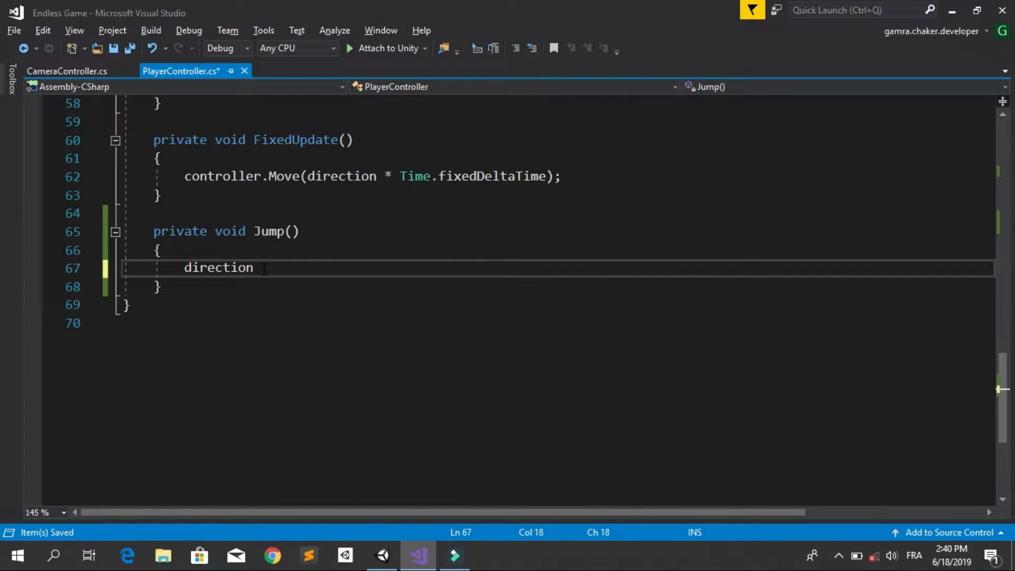
type(".y =")
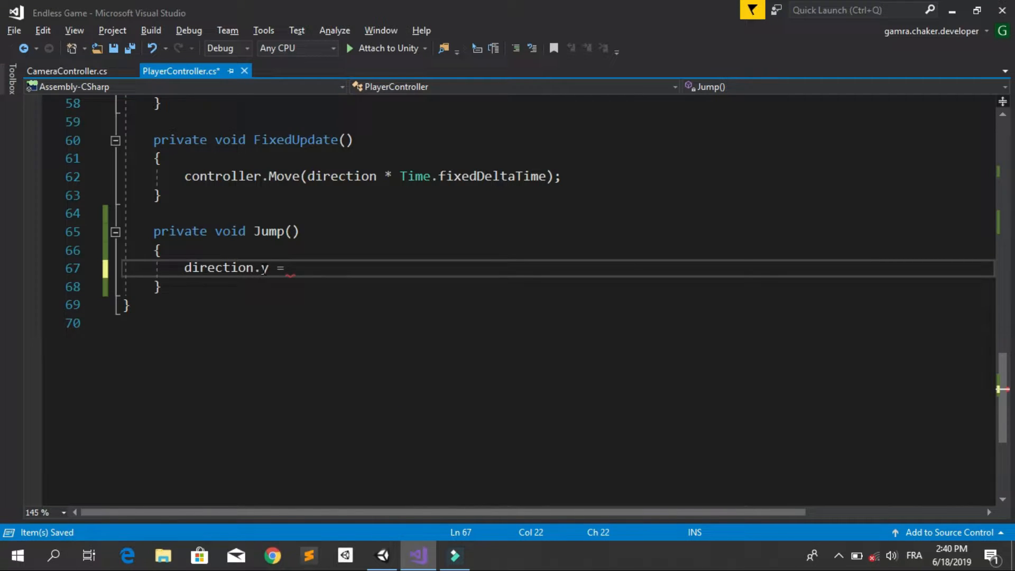
type("jumpForce")
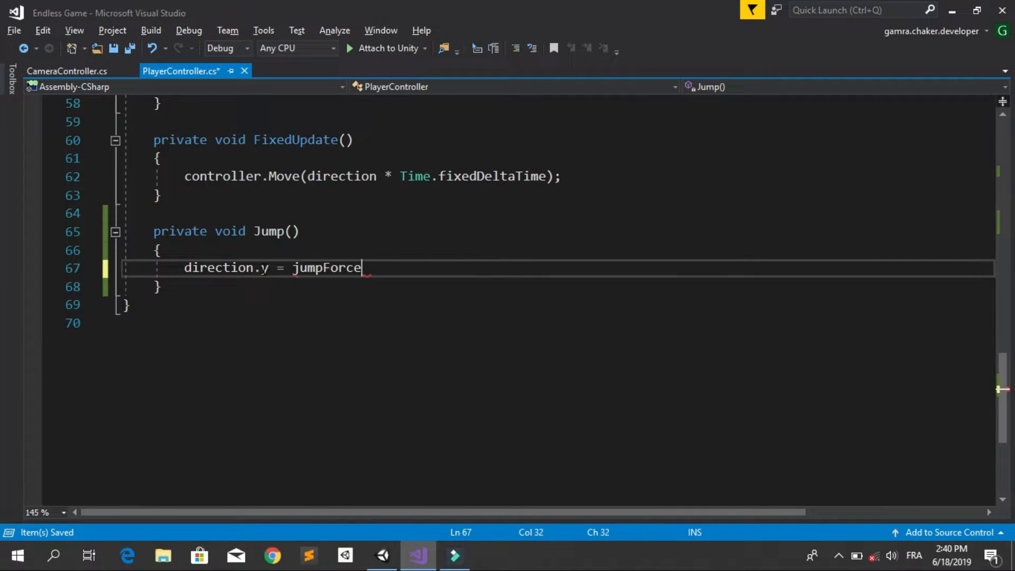
type(";")
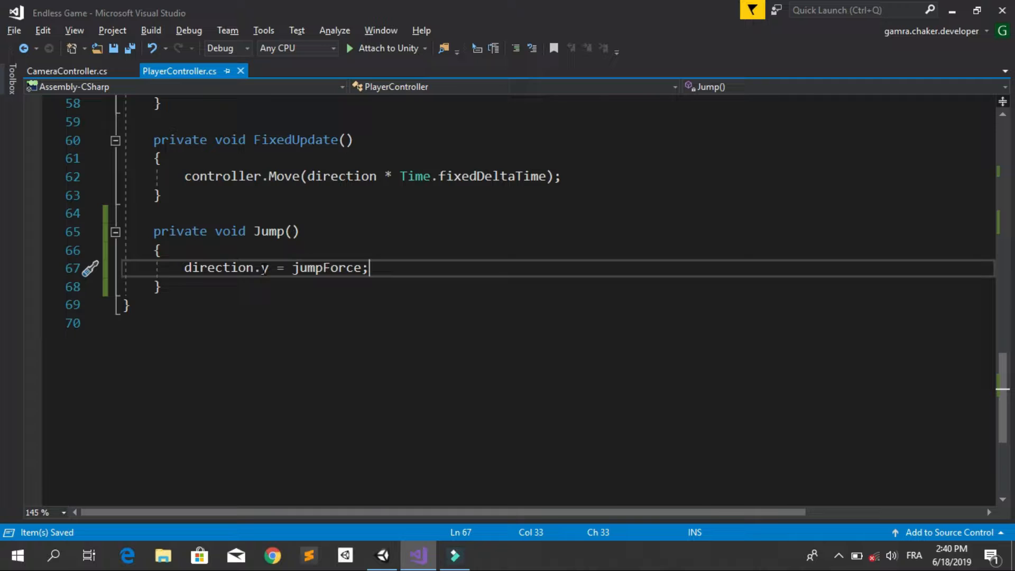
scroll("up", 3)
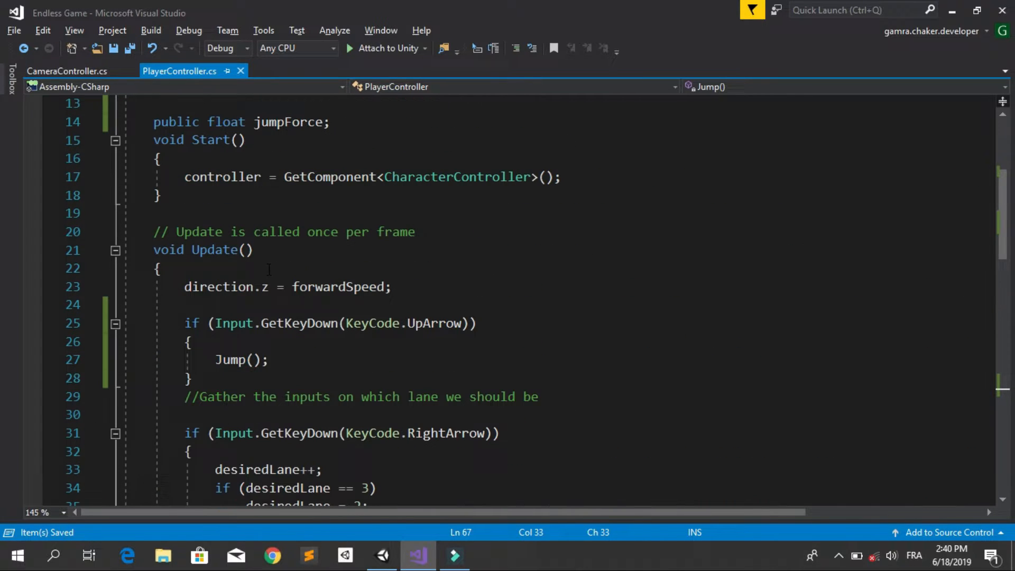
- In Unity, select the Player and set Player Controller's Jump Force to 10
left_click(381, 556)
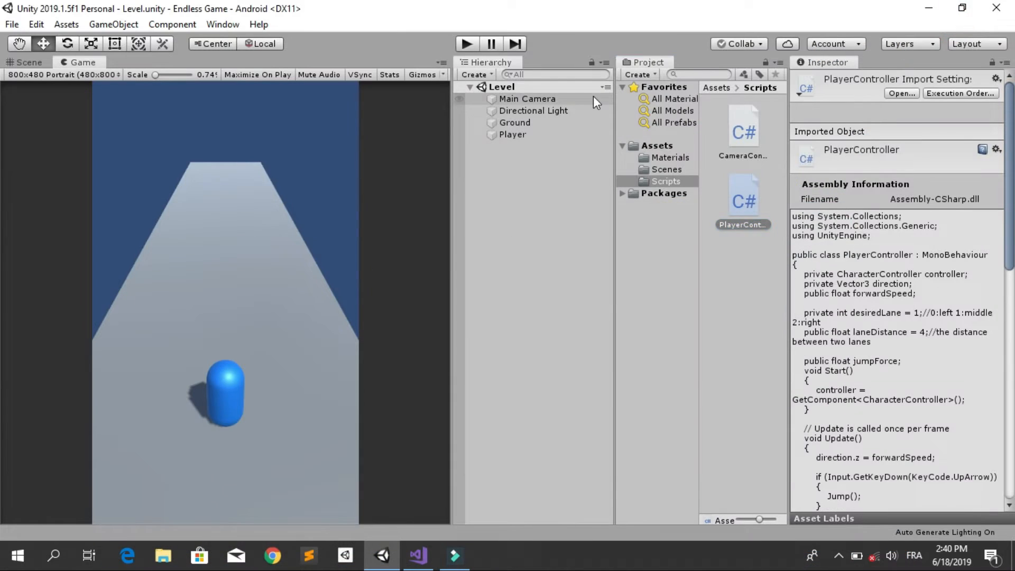
left_click(513, 134)
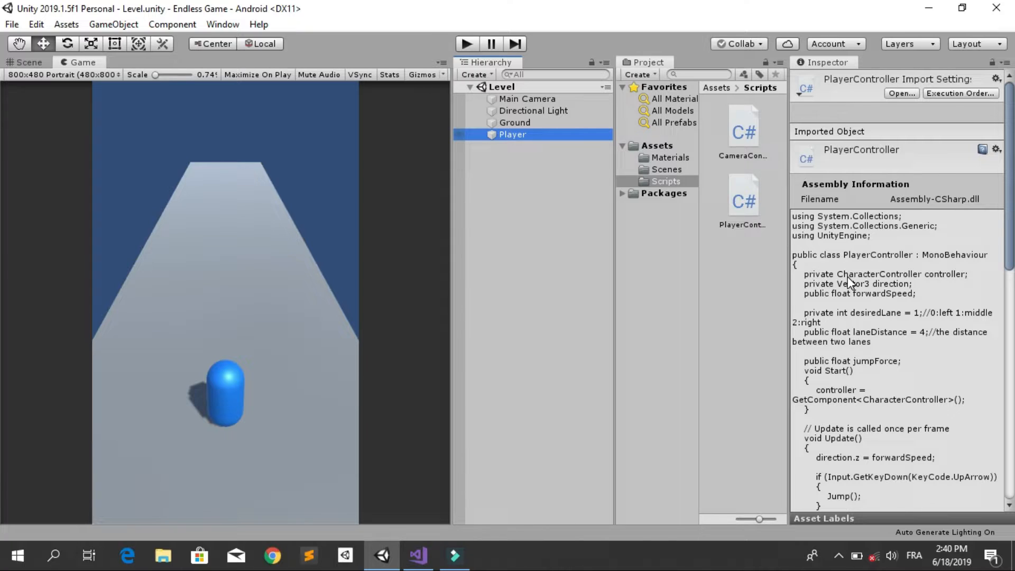
left_click(511, 134)
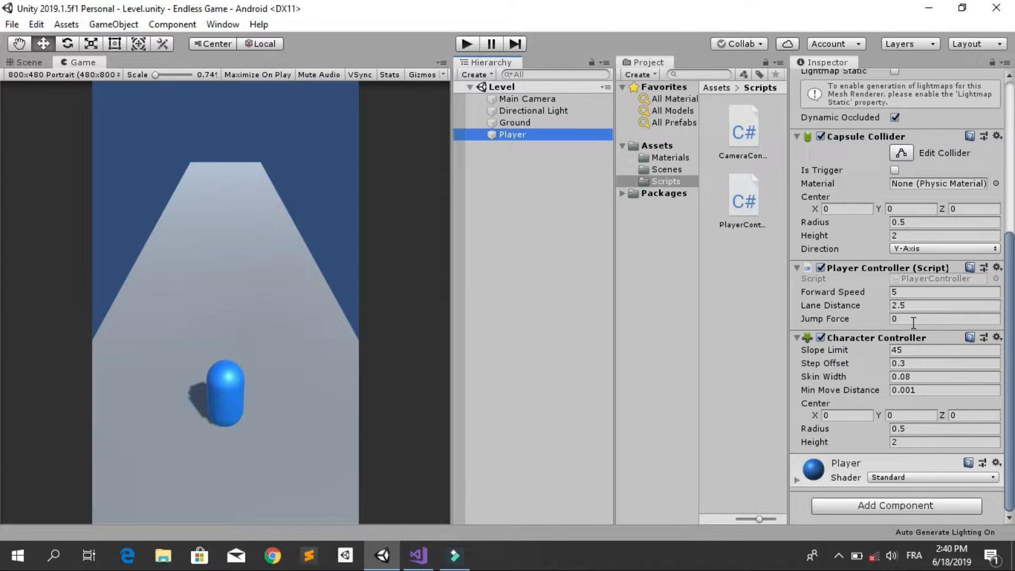
left_click(945, 319)
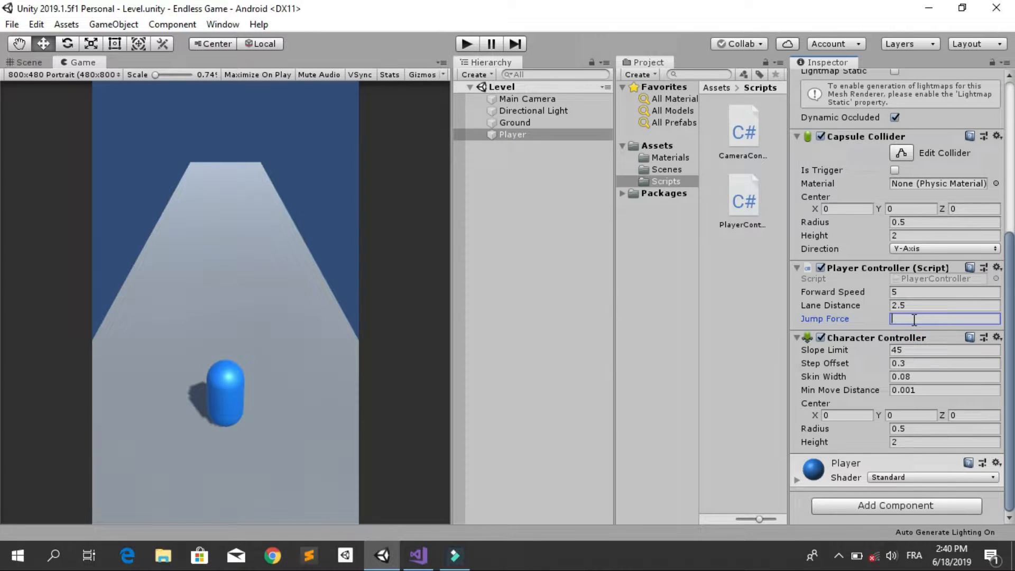
type("10")
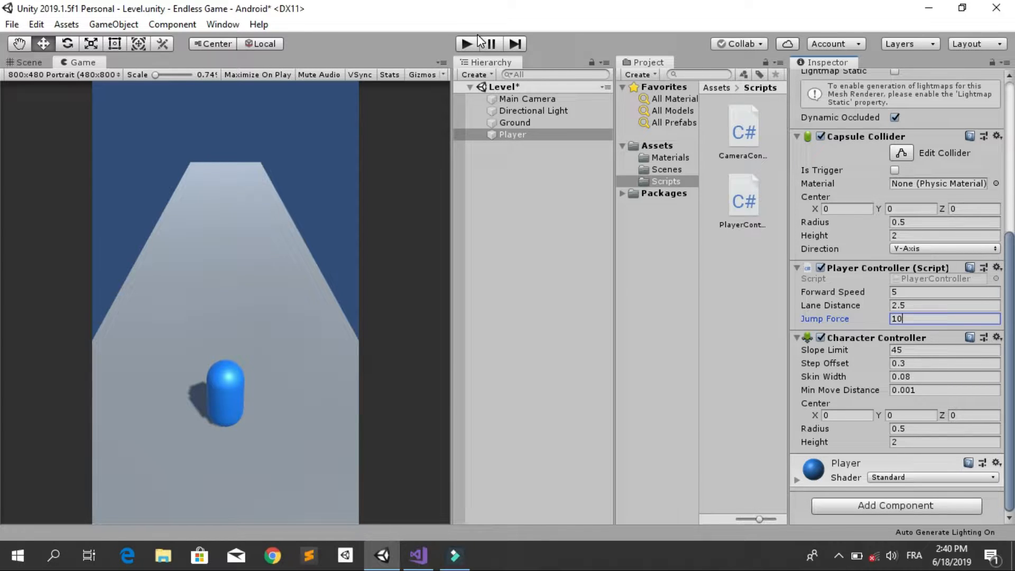
- Run a play test of jumping with Up Arrow, stop it, and return to the script
left_click(465, 43)
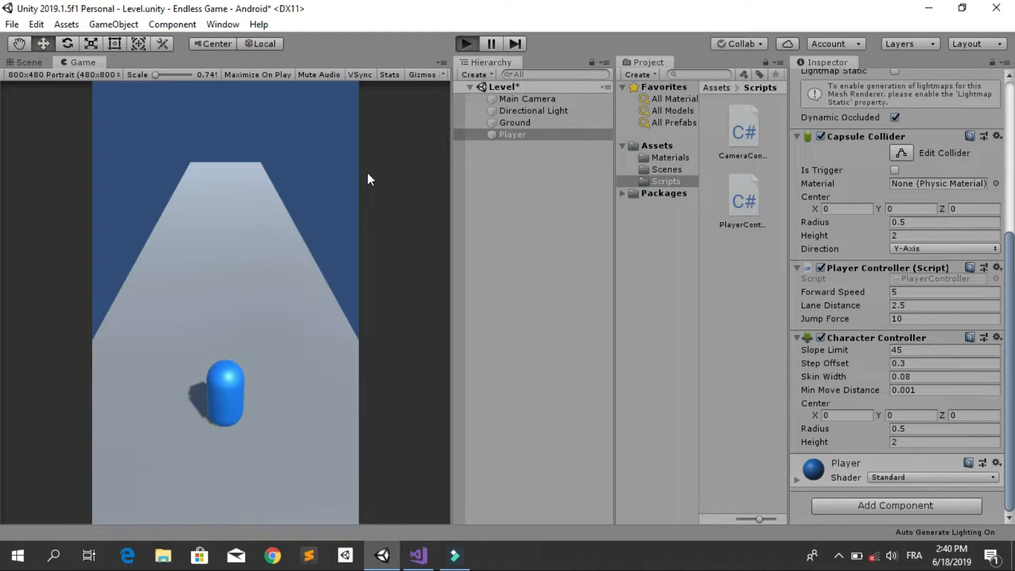
left_click(464, 43)
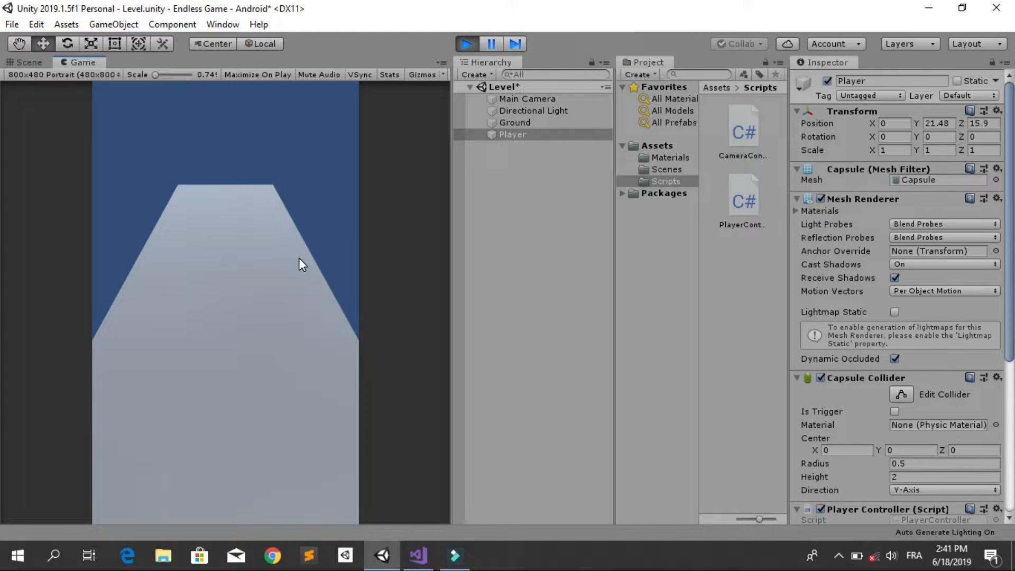
left_click(464, 44)
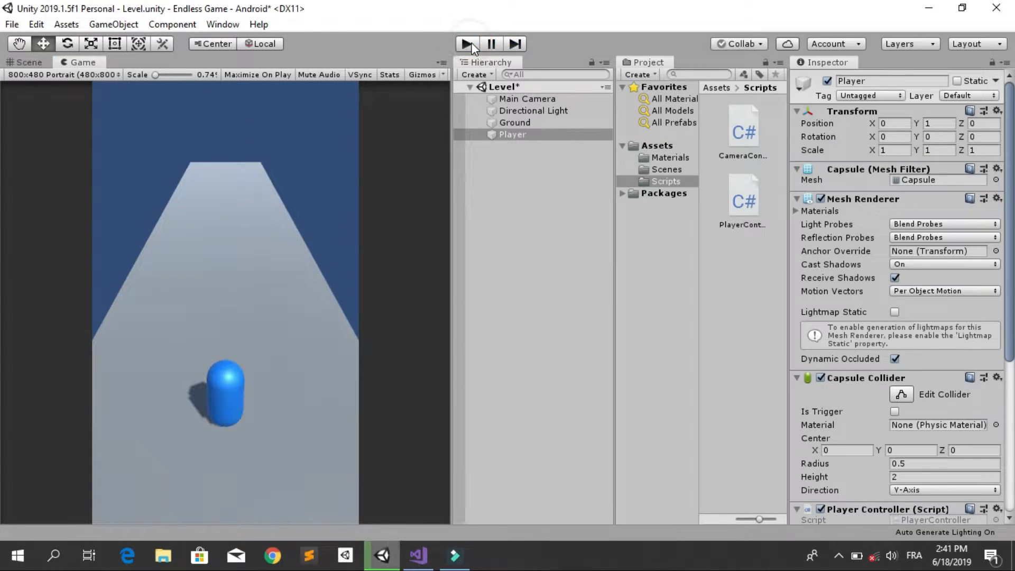
left_click(418, 555)
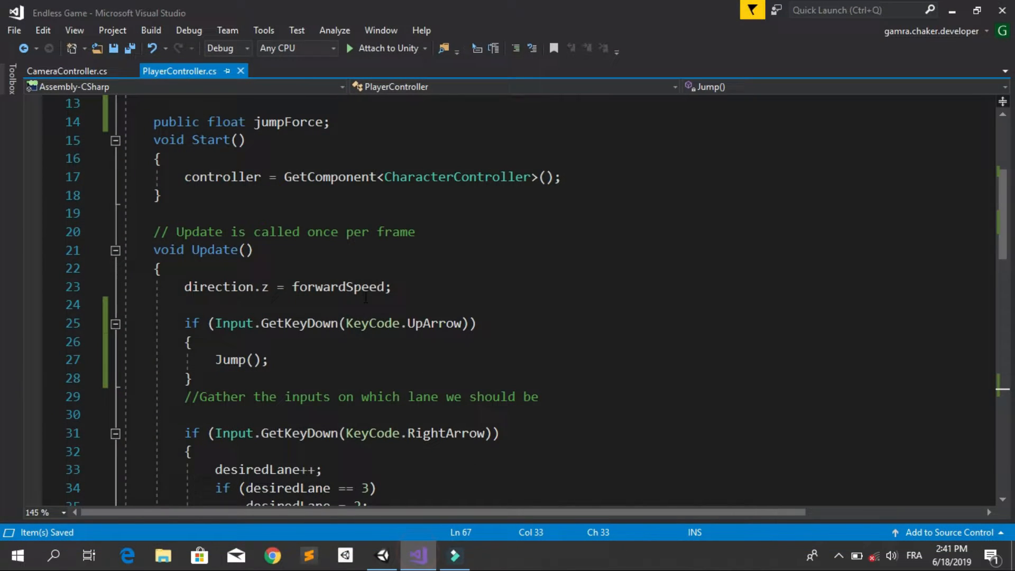
- Add public float Gravity = -20; below the jumpForce field
left_click(346, 342)
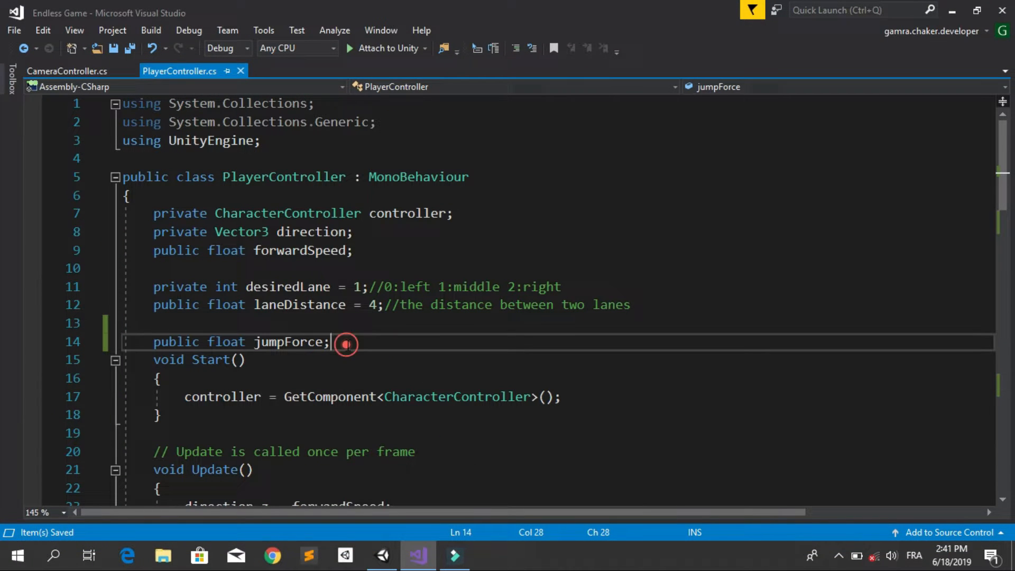
type("public float Gr")
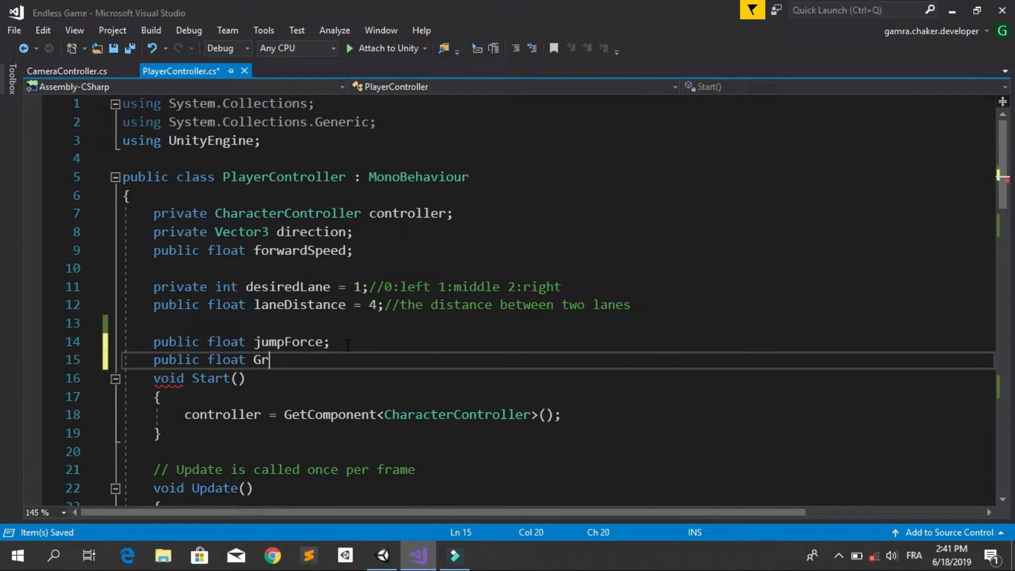
type("avity =")
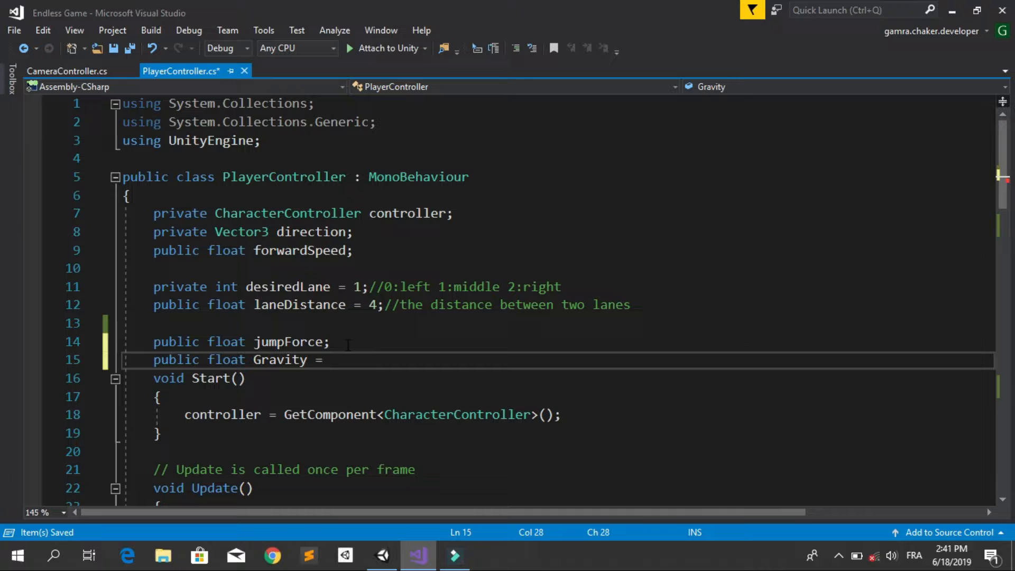
type("-20;")
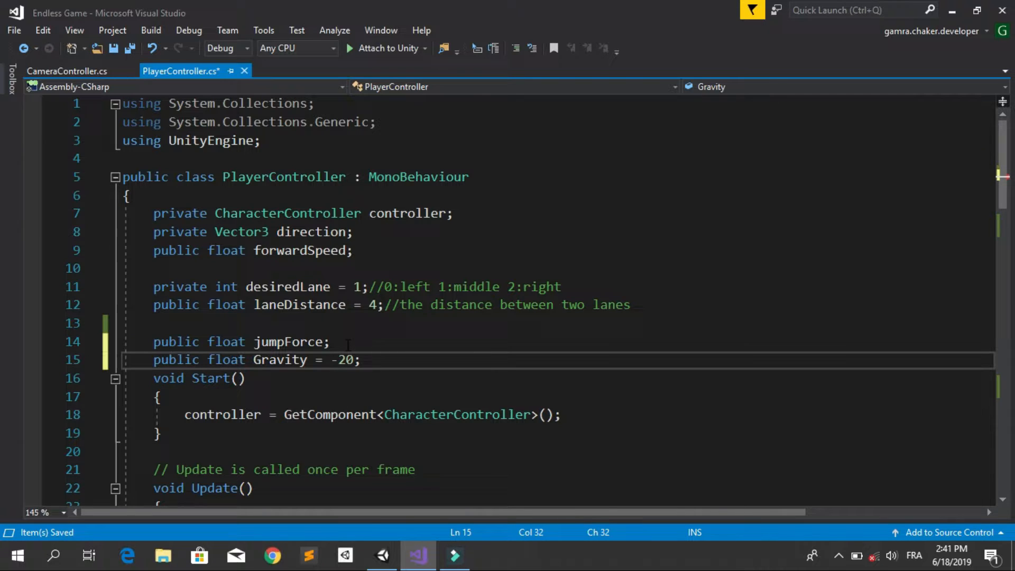
- Add direction.y += Gravity * Time.deltaTime; in Update, then switch to Unity
scroll("down", 3)
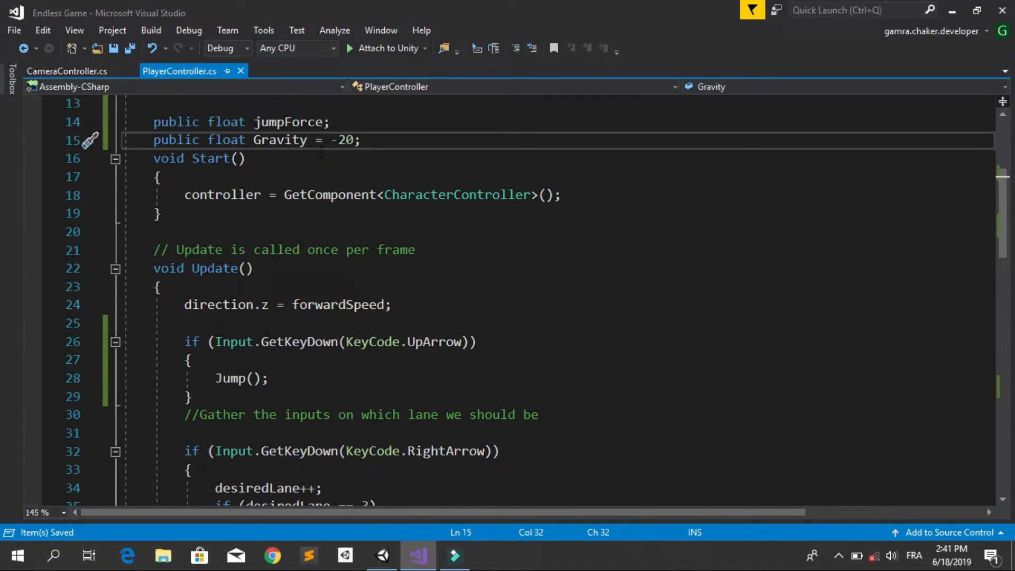
left_click(188, 322)
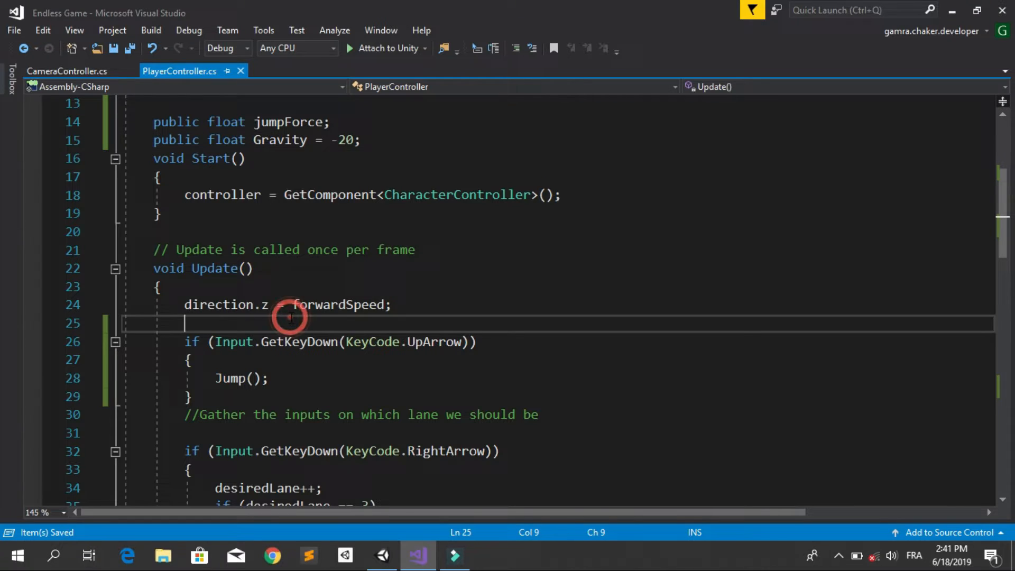
type("direction.")
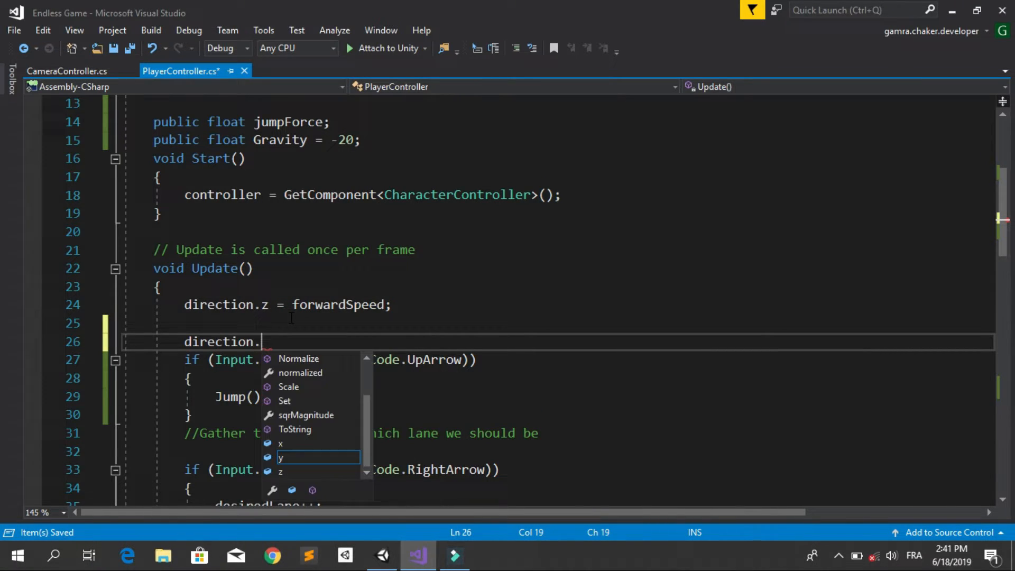
type("y +")
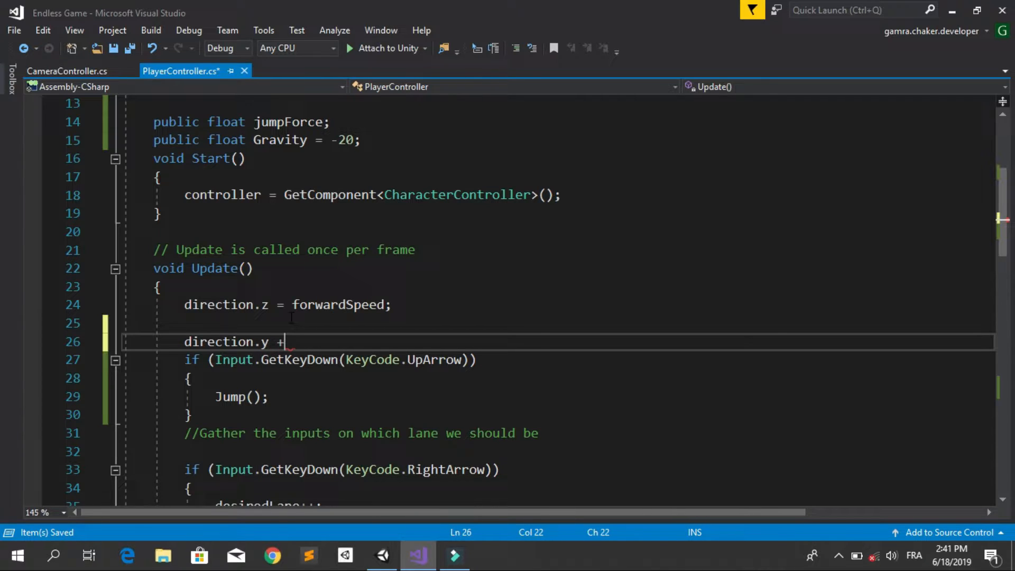
type("=")
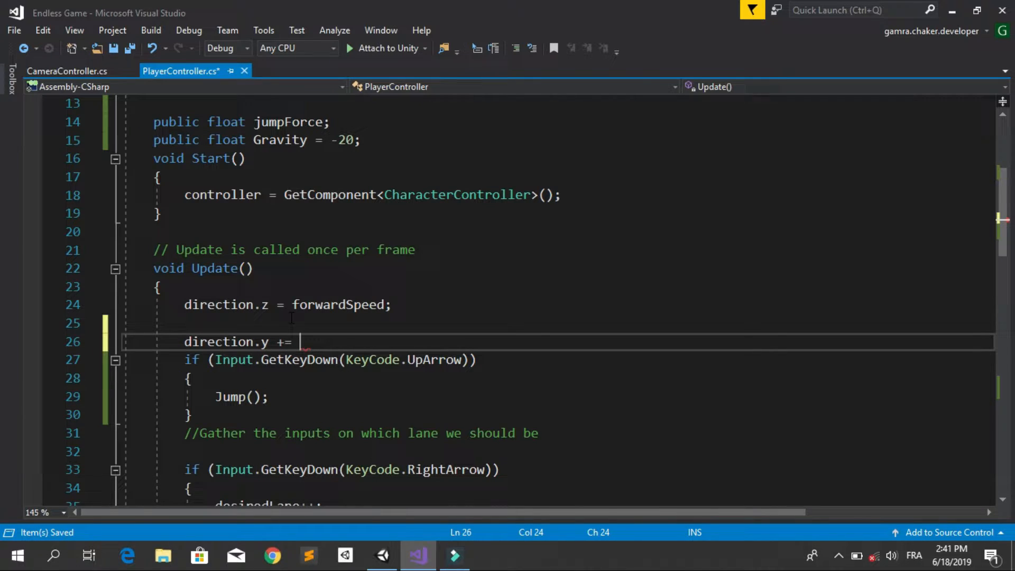
type("Gravity * Time.deltaTime;")
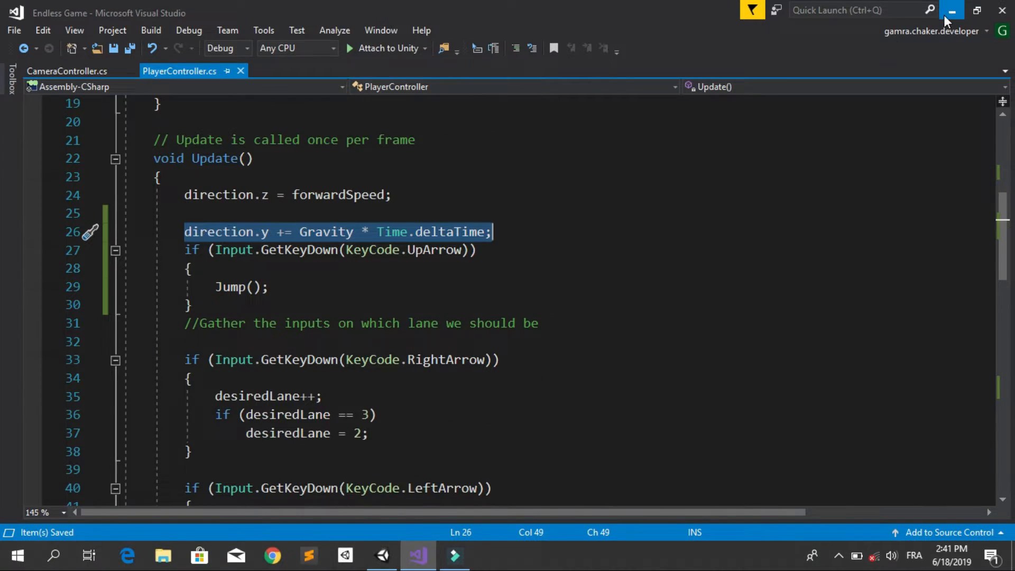
left_click(381, 555)
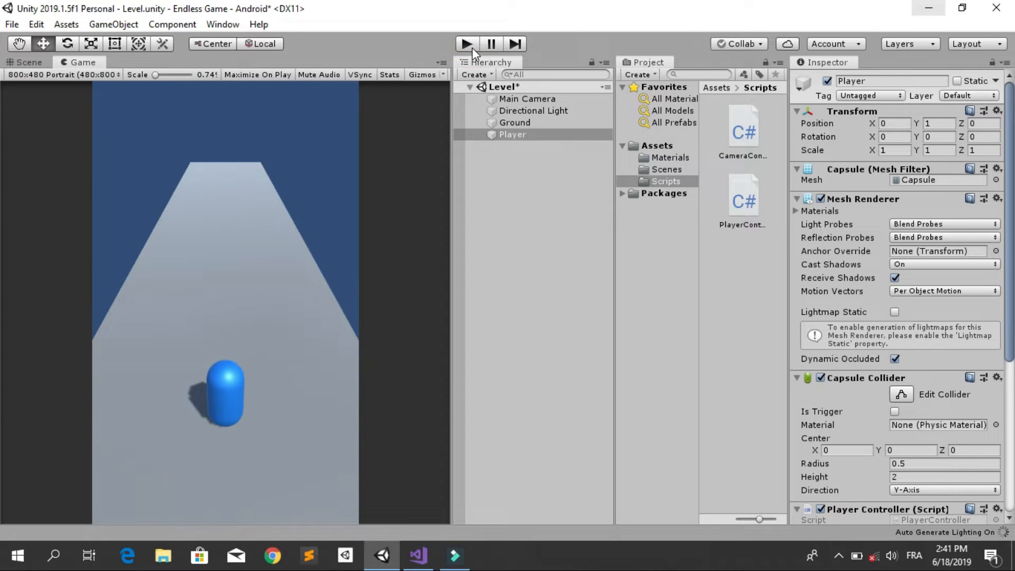
- Play the game to watch the player fall under gravity, stop, and reopen Visual Studio
left_click(465, 44)
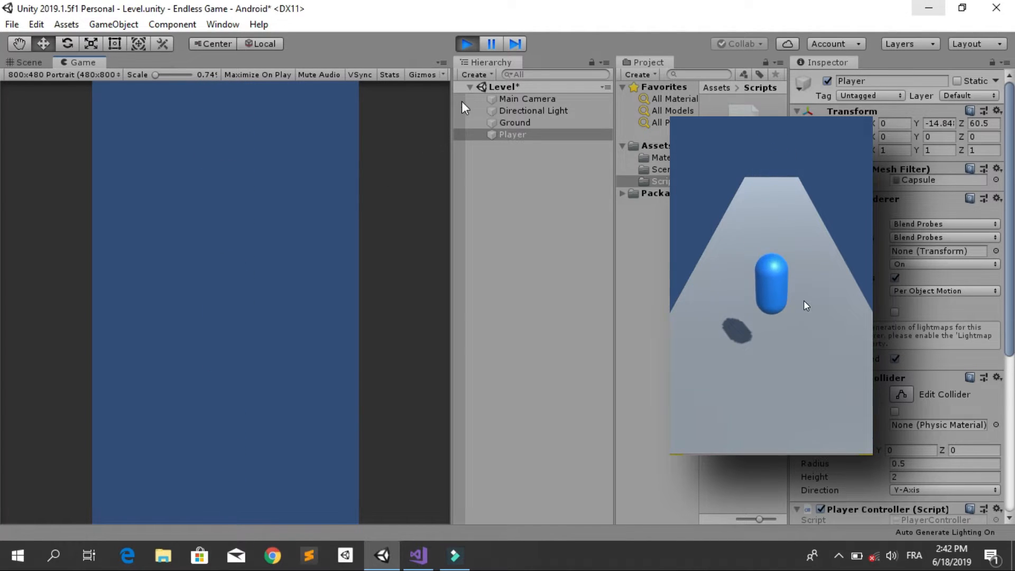
left_click(465, 43)
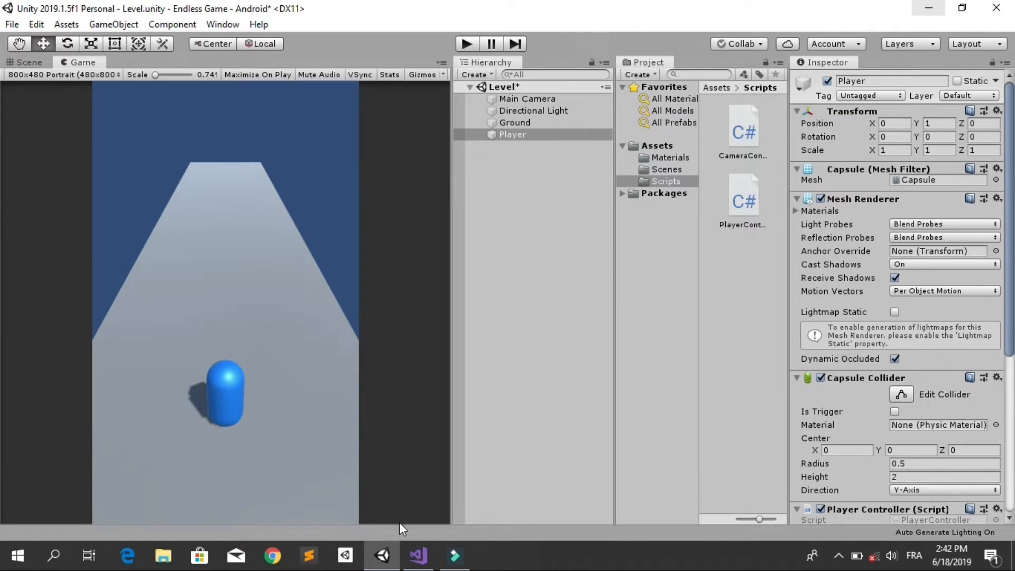
left_click(418, 556)
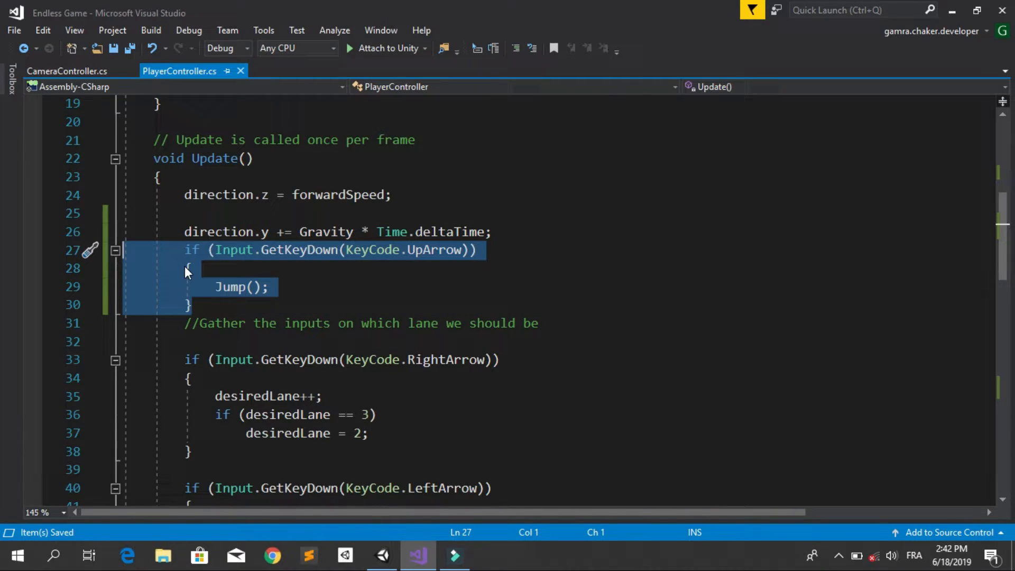
- Move the up-arrow Jump() check inside an if (controller.isGrounded) block in Update
key("ctrl+x")
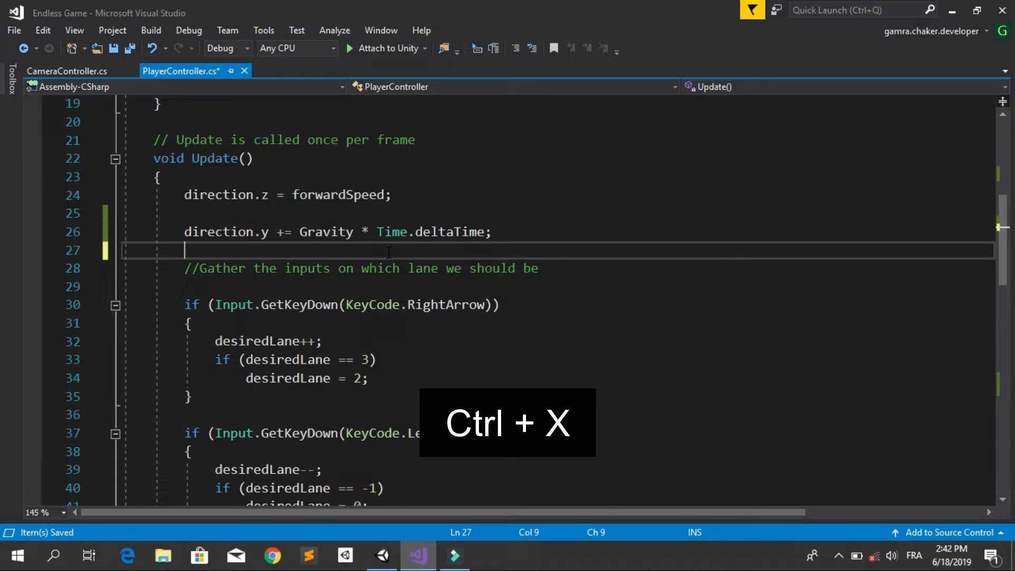
key("Ctrl+x")
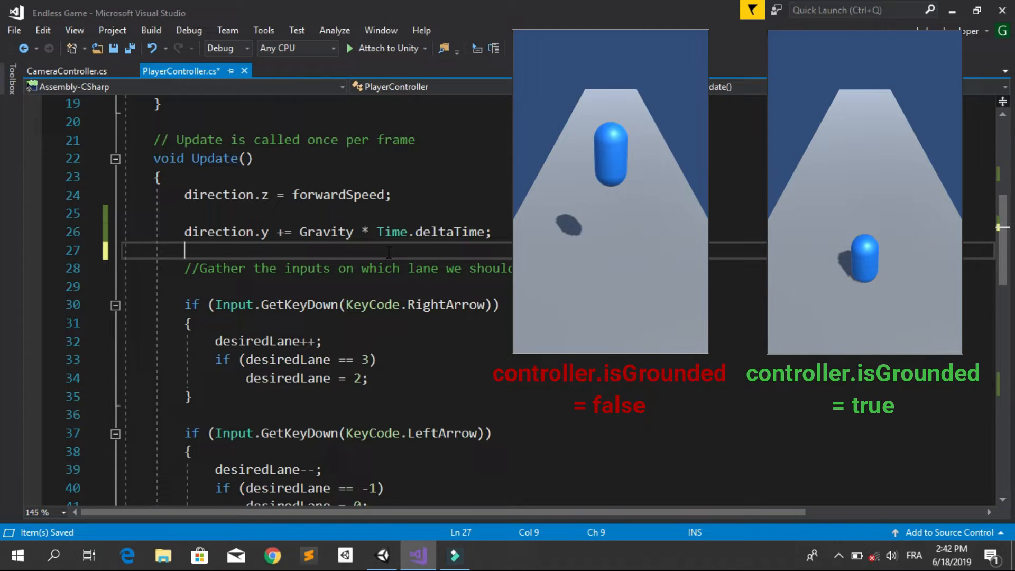
type("if()")
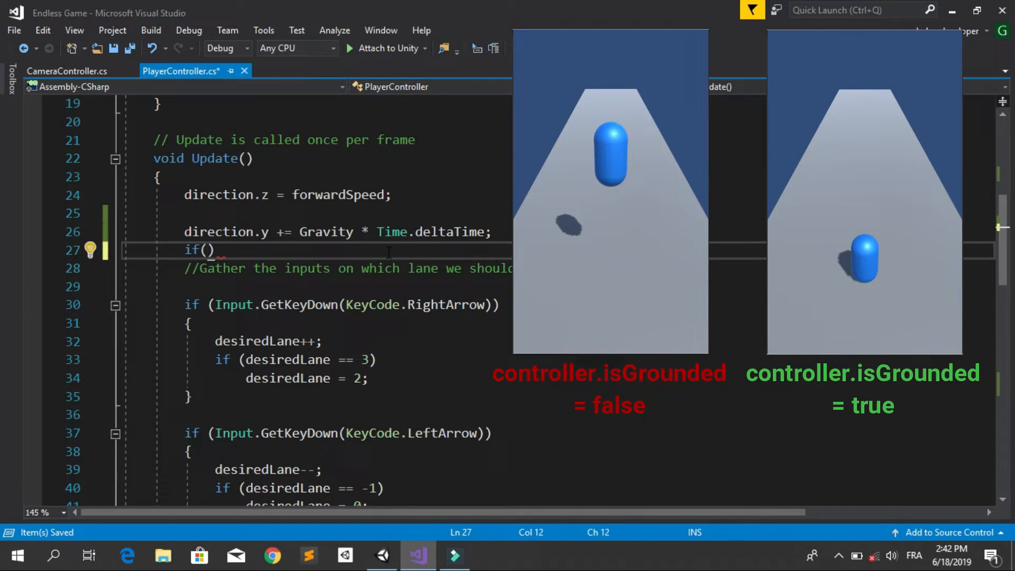
type("controller")
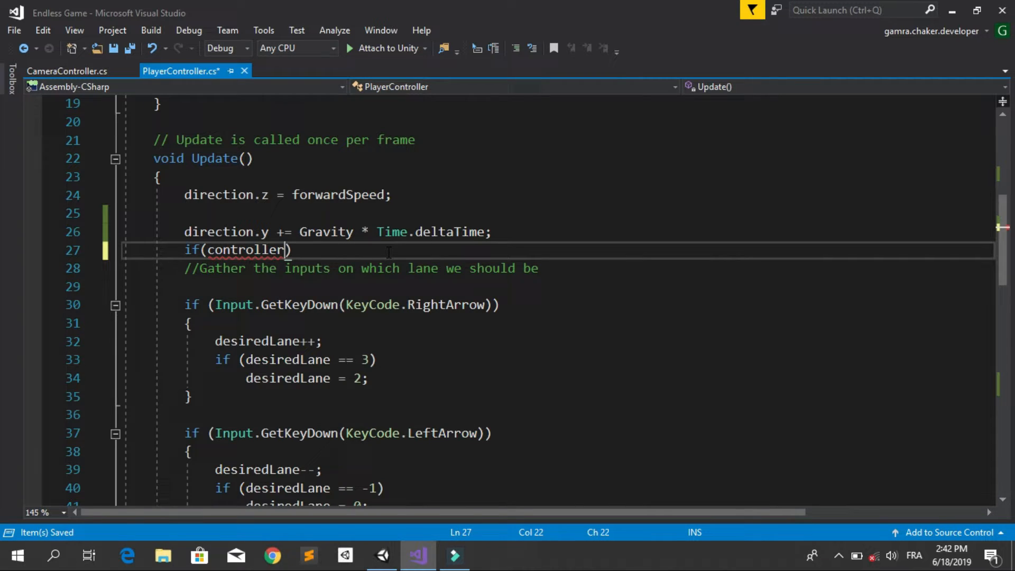
type(".isGrounded")
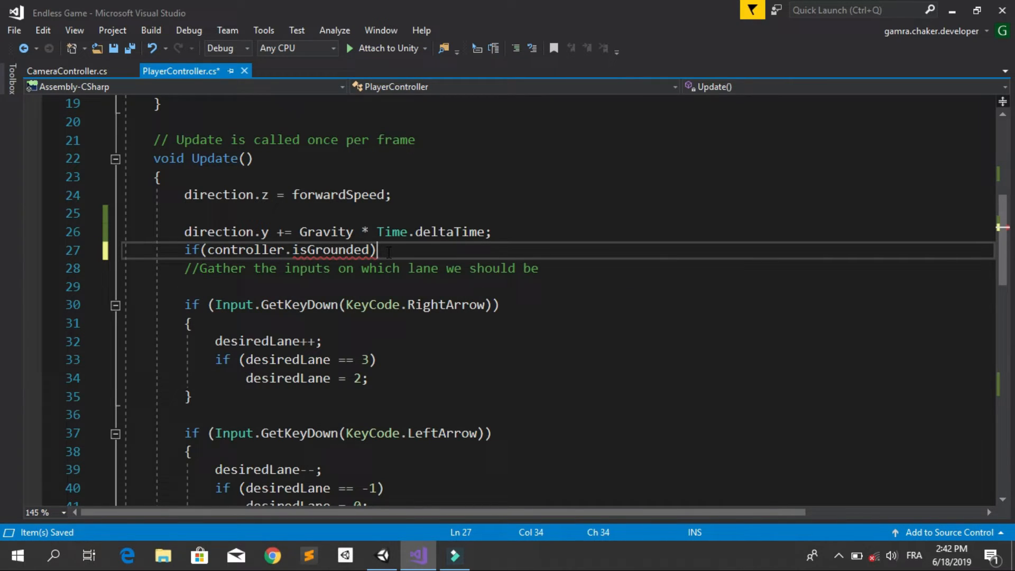
key("enter")
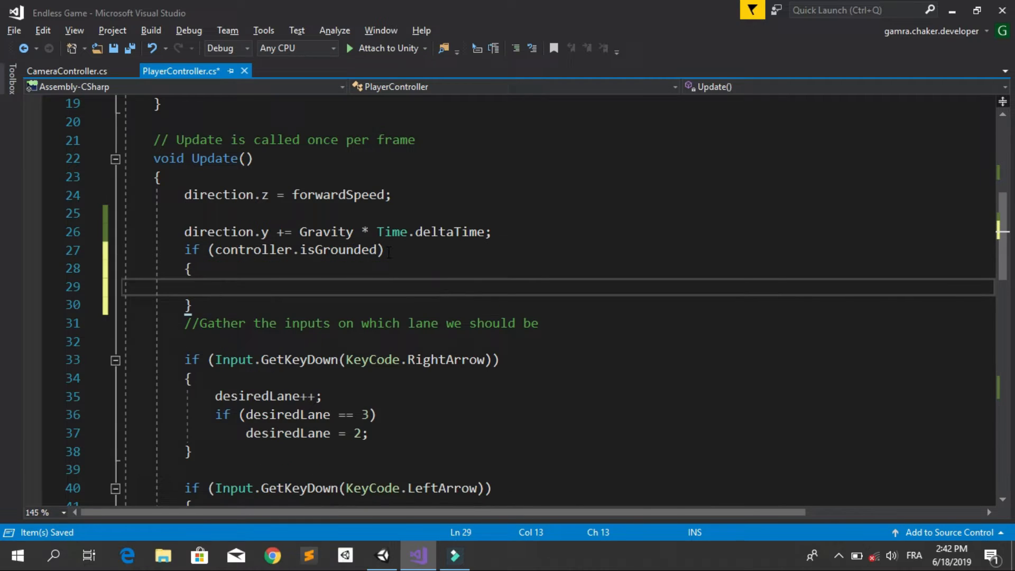
key("ctrl+v")
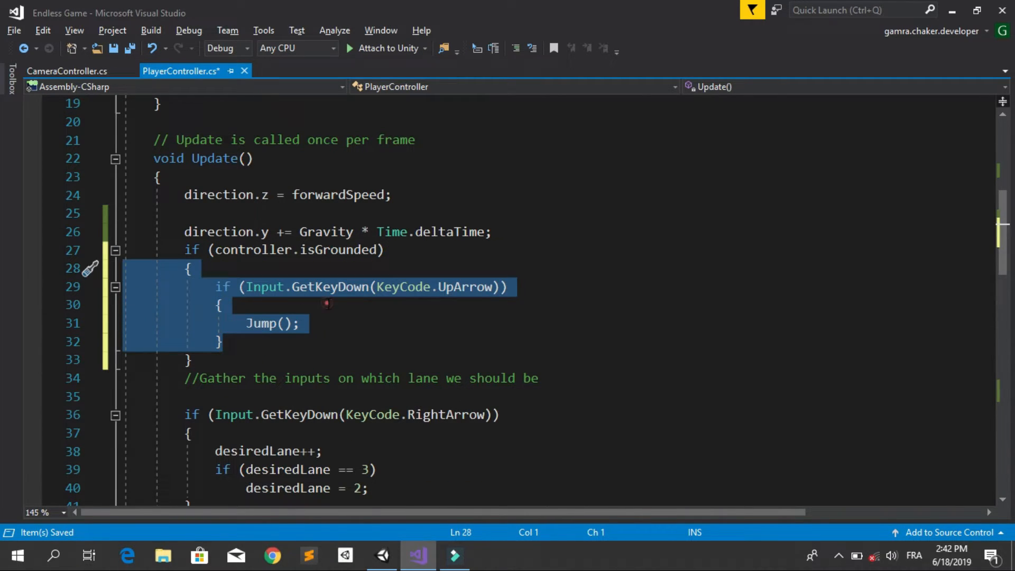
mouse_move(476, 286)
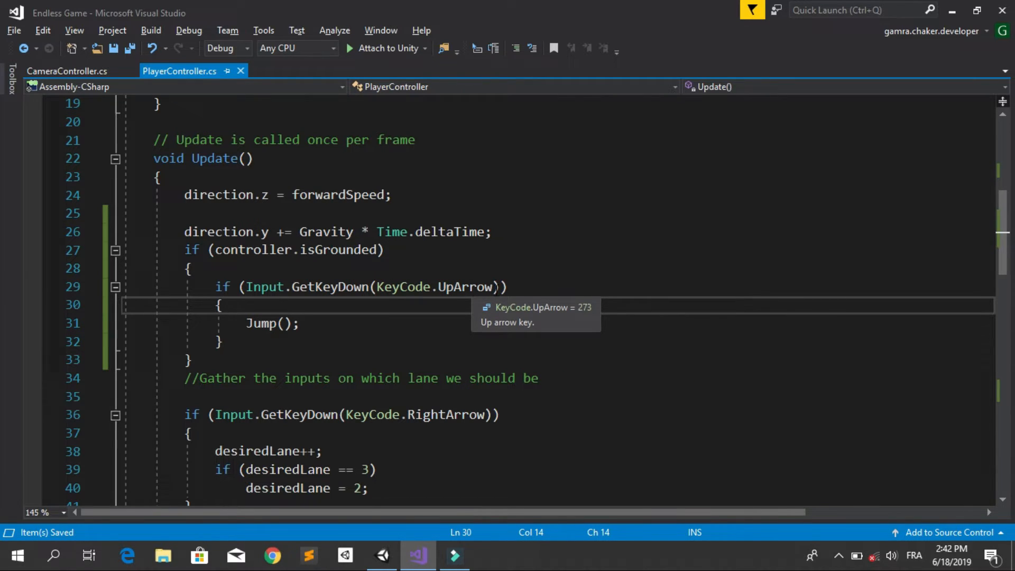
left_click(380, 555)
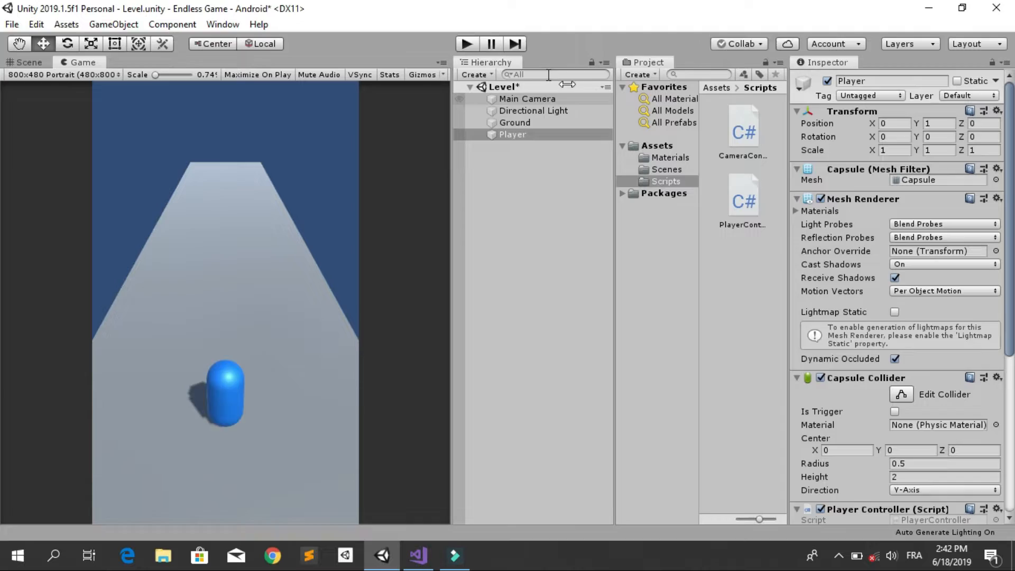
- Play-test the grounded-only jump until the capsule falls off, stop, and reopen the code
left_click(465, 44)
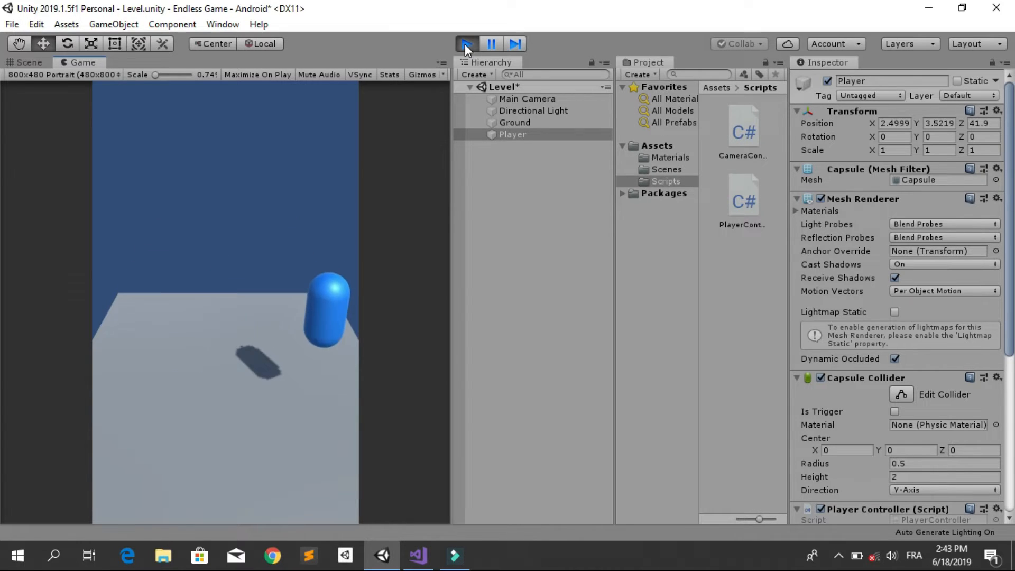
left_click(466, 44)
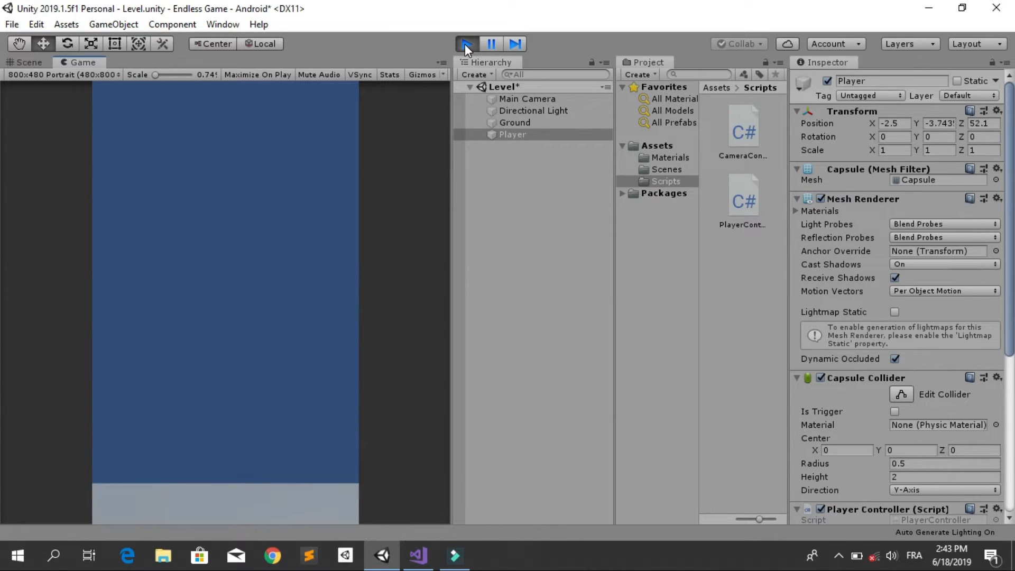
left_click(465, 43)
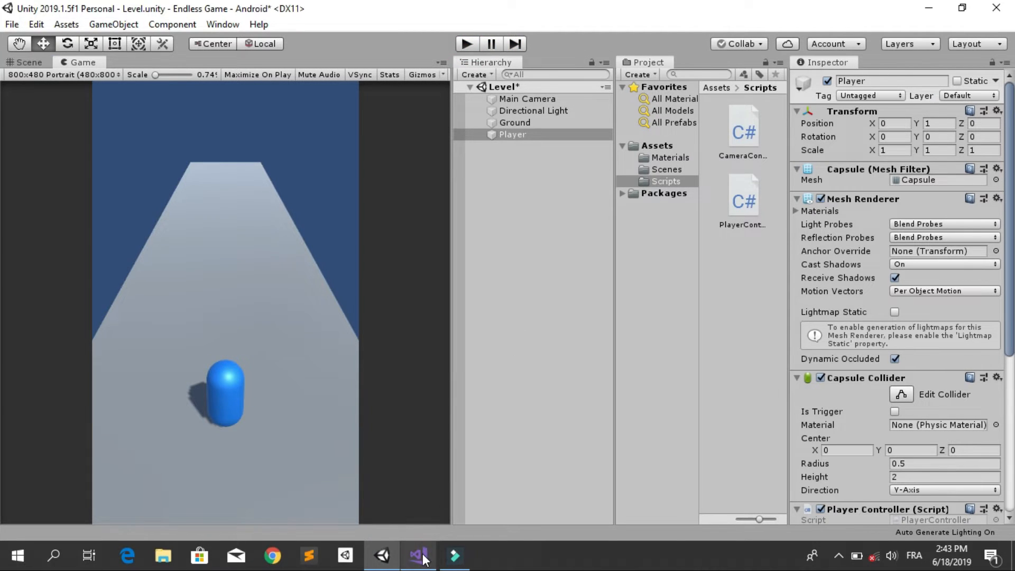
left_click(418, 555)
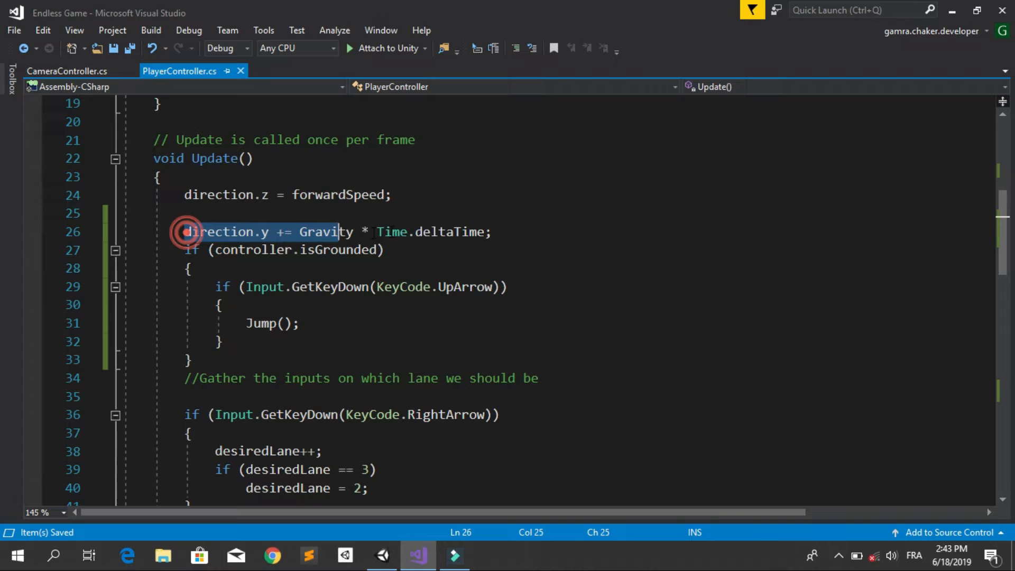
- Move the gravity line into a new else branch after the isGrounded block
left_click(492, 231)
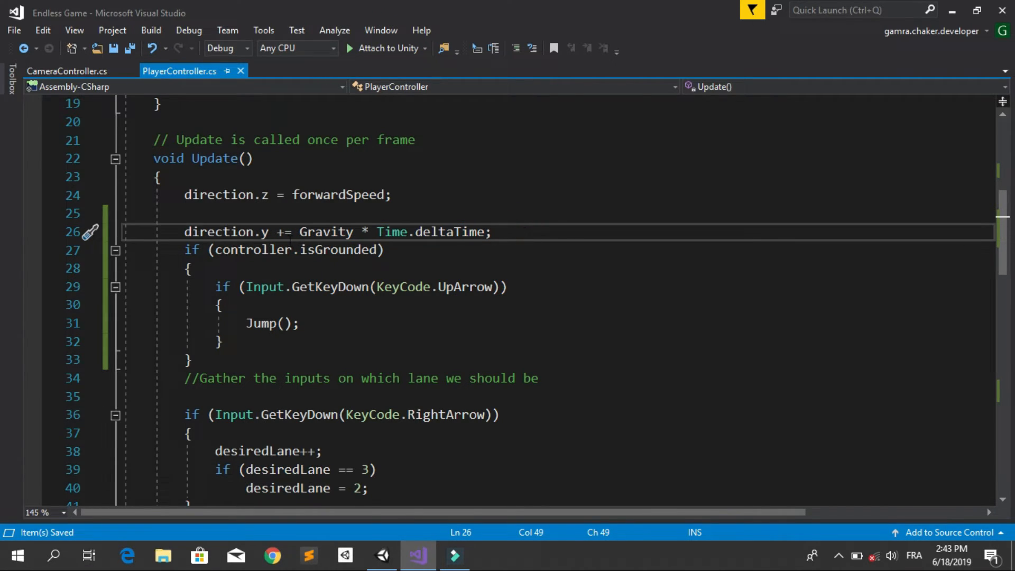
triple_click(337, 231)
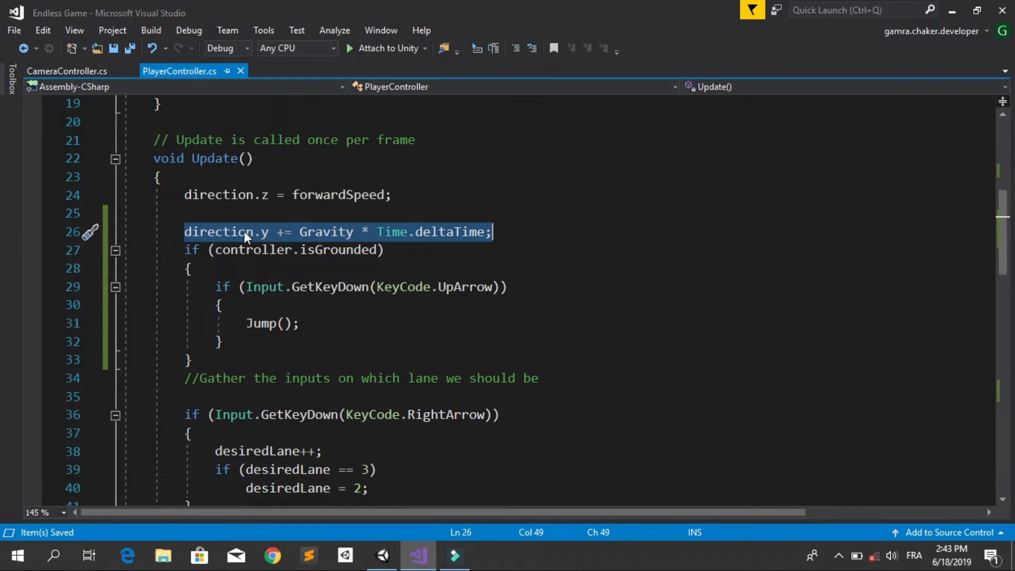
key("ctrl+x")
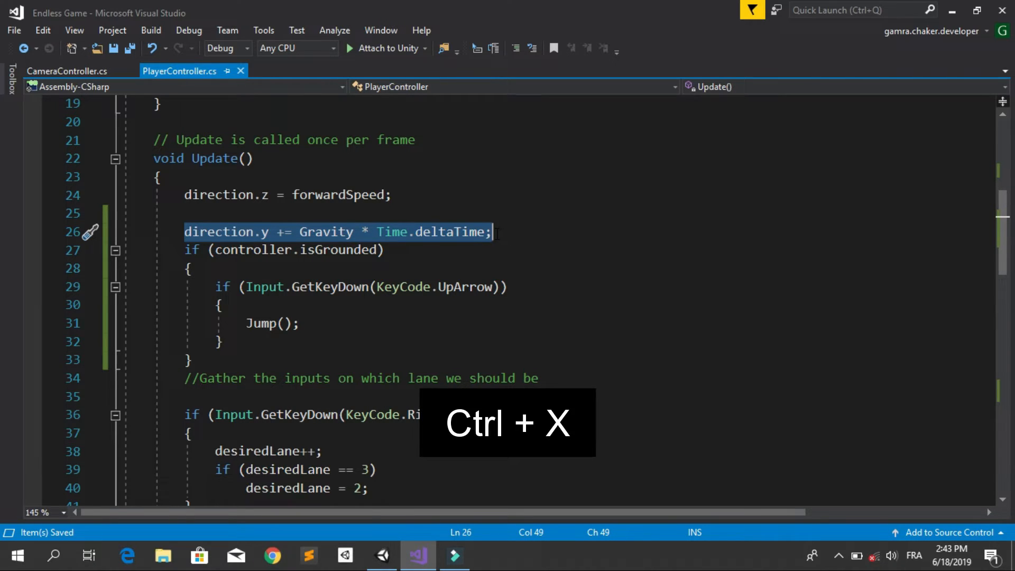
key("ctrl+x")
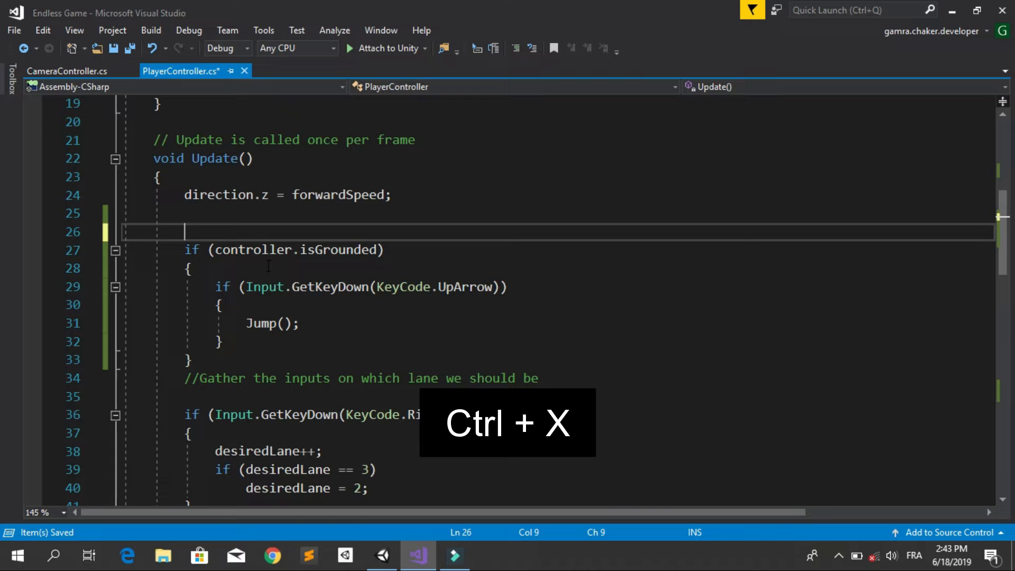
key("ctrl+x")
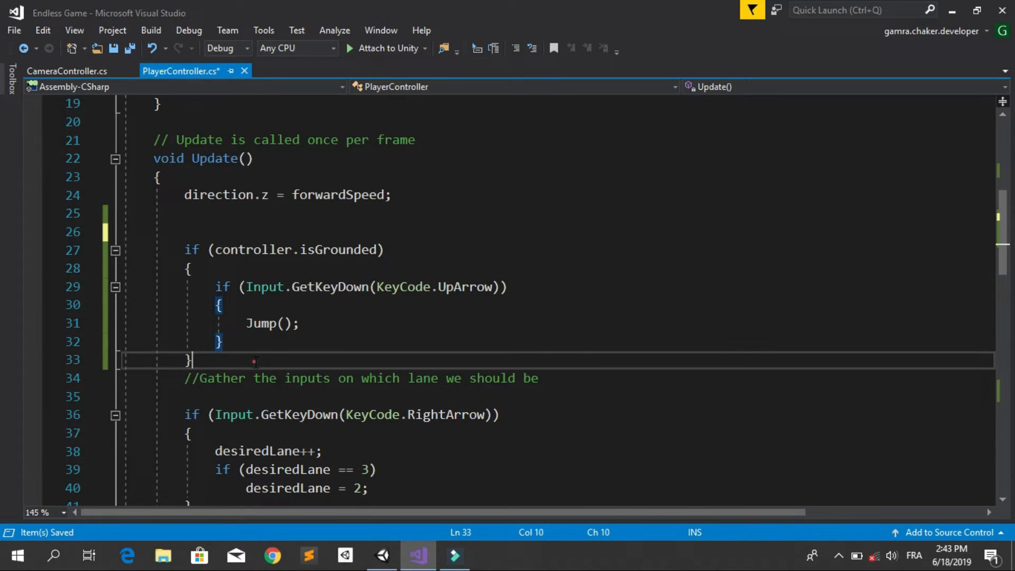
type("else")
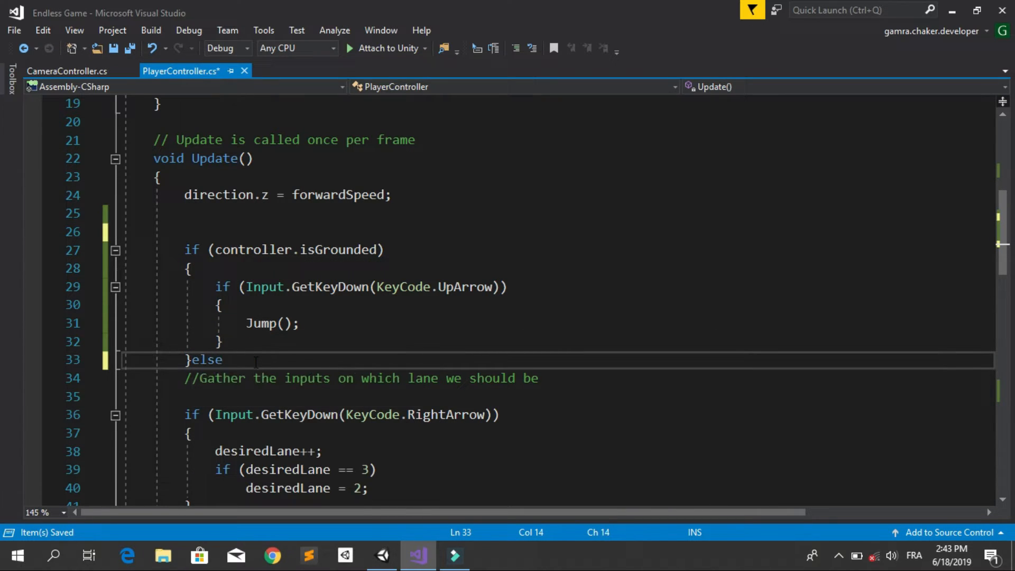
key("ctrl+v")
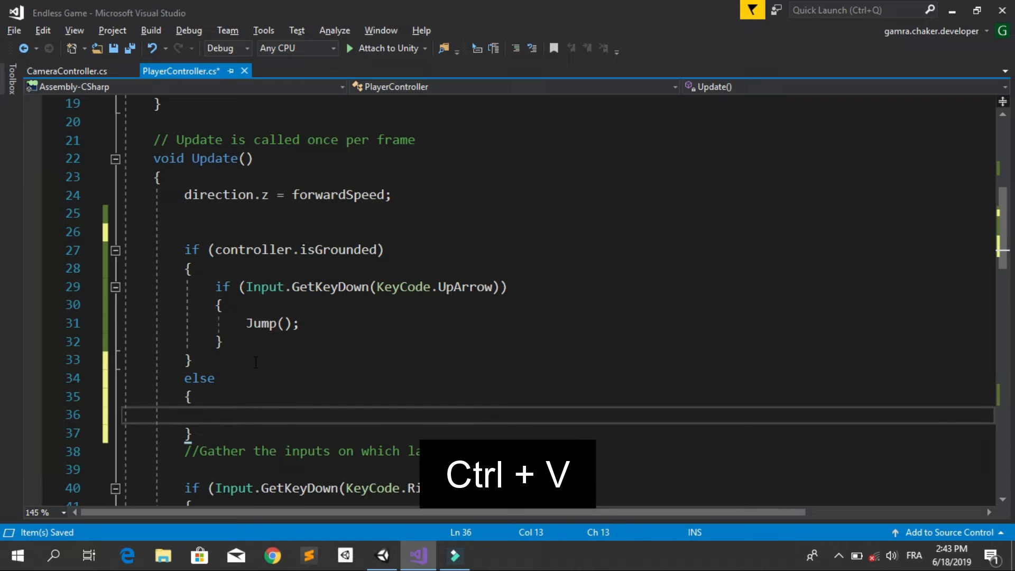
key("ctrl+v")
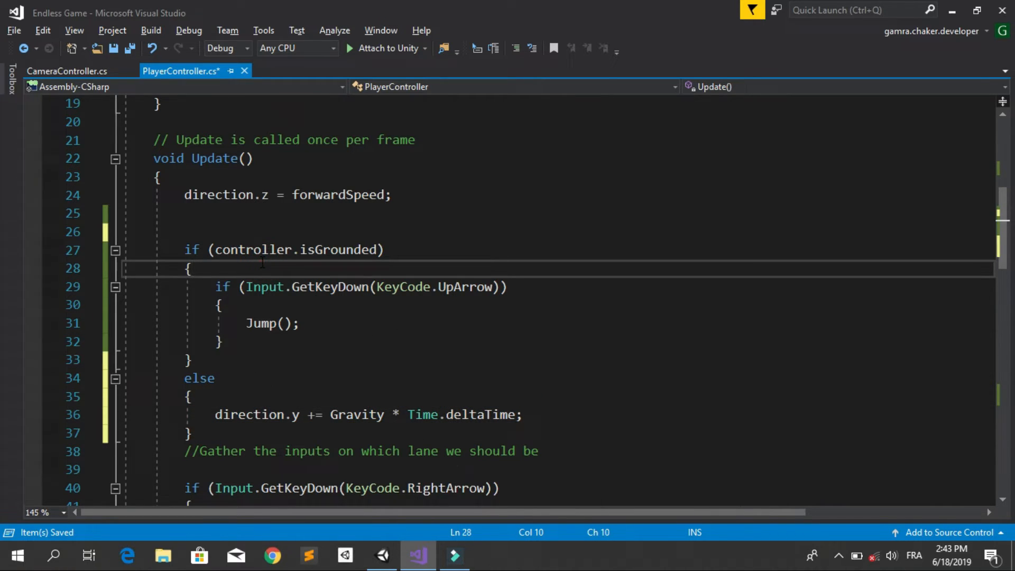
- Add direction.y = -1; inside the isGrounded branch, then switch to Unity
type("direction.y")
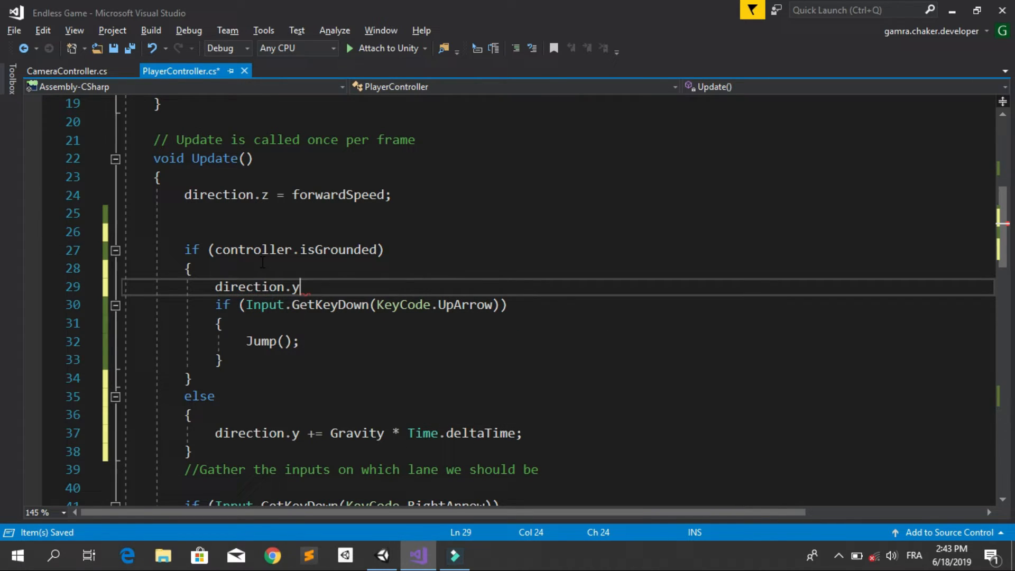
type("= 0;")
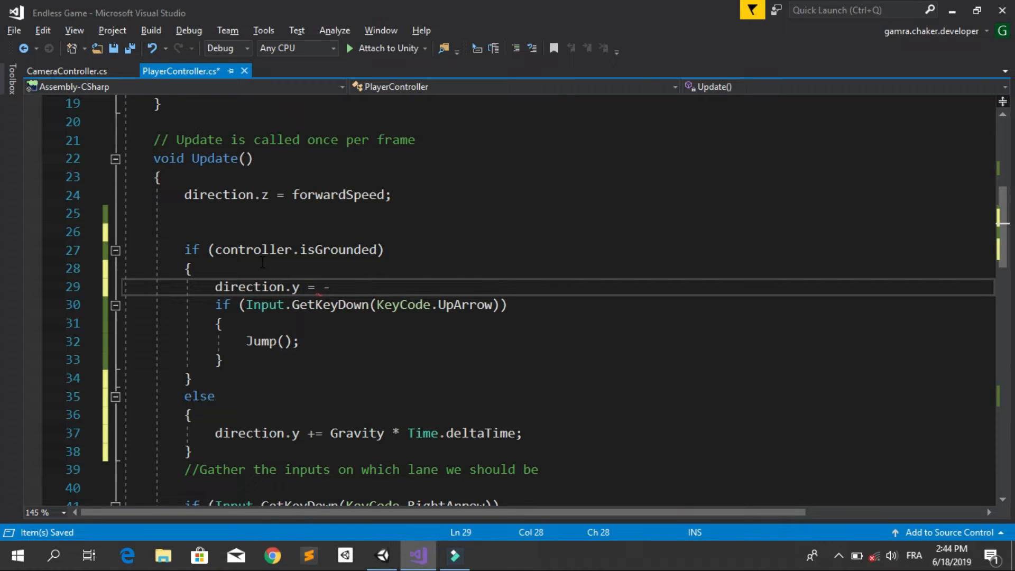
type("1;")
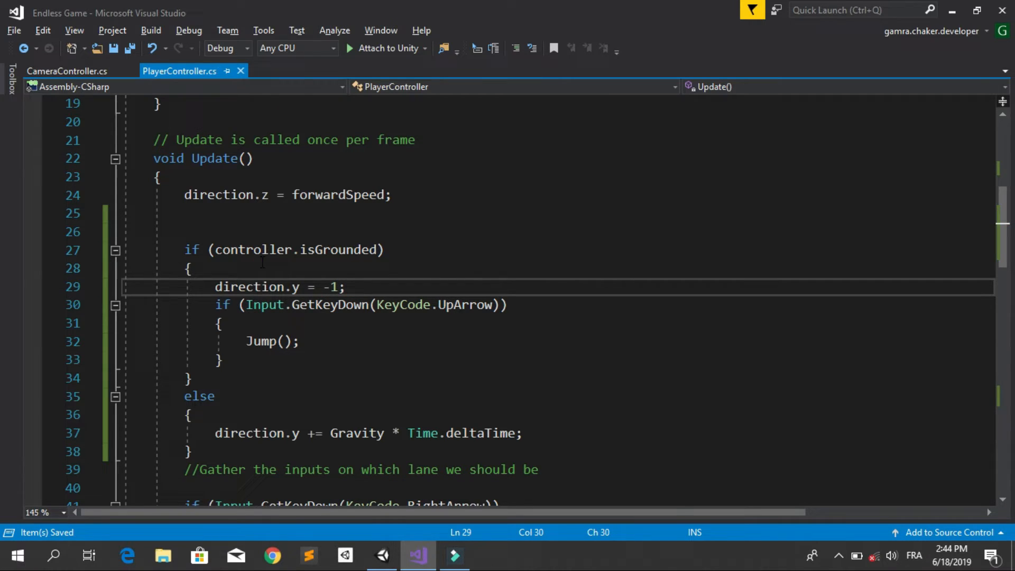
scroll("down", 3)
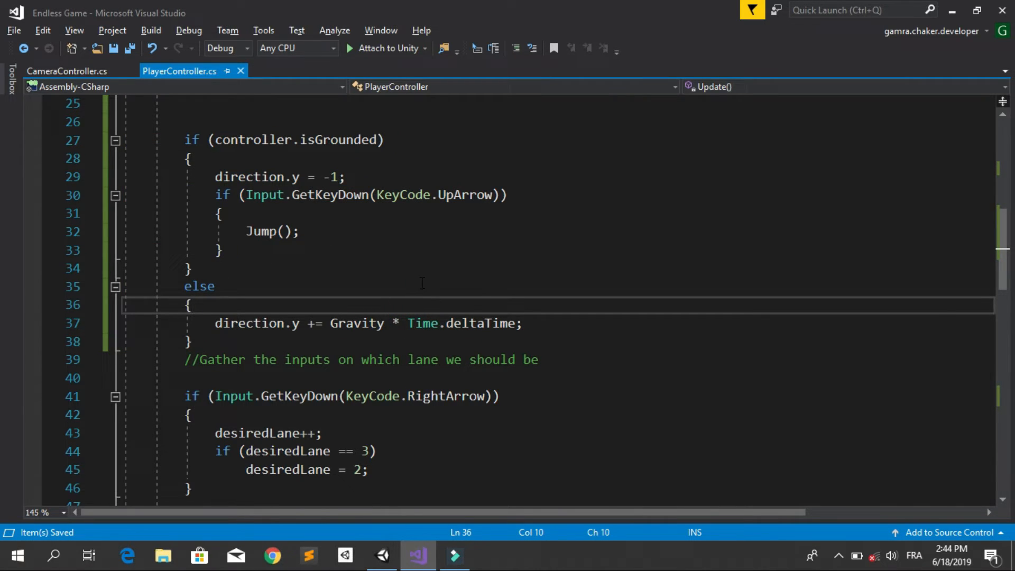
left_click(419, 555)
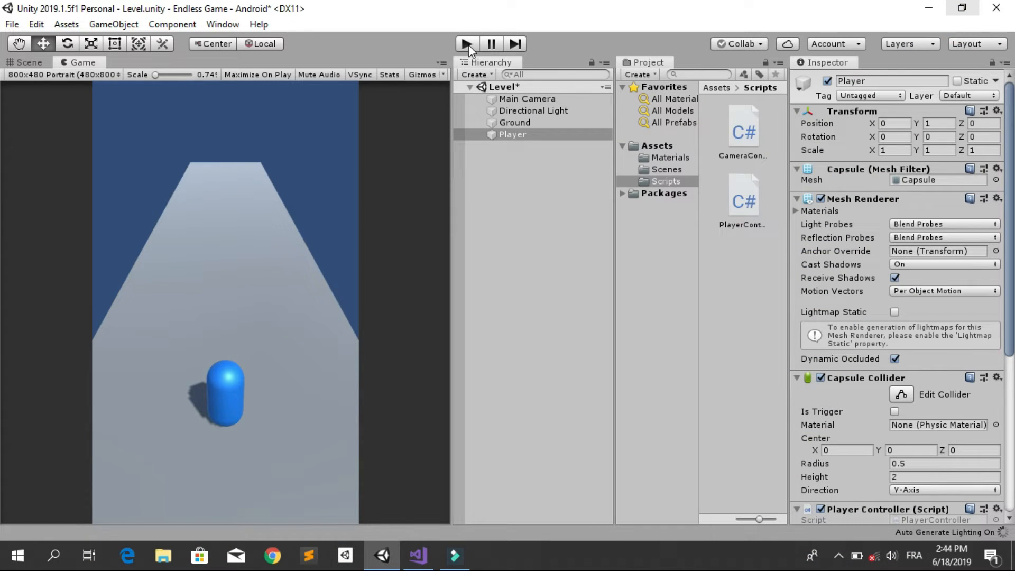
left_click(465, 43)
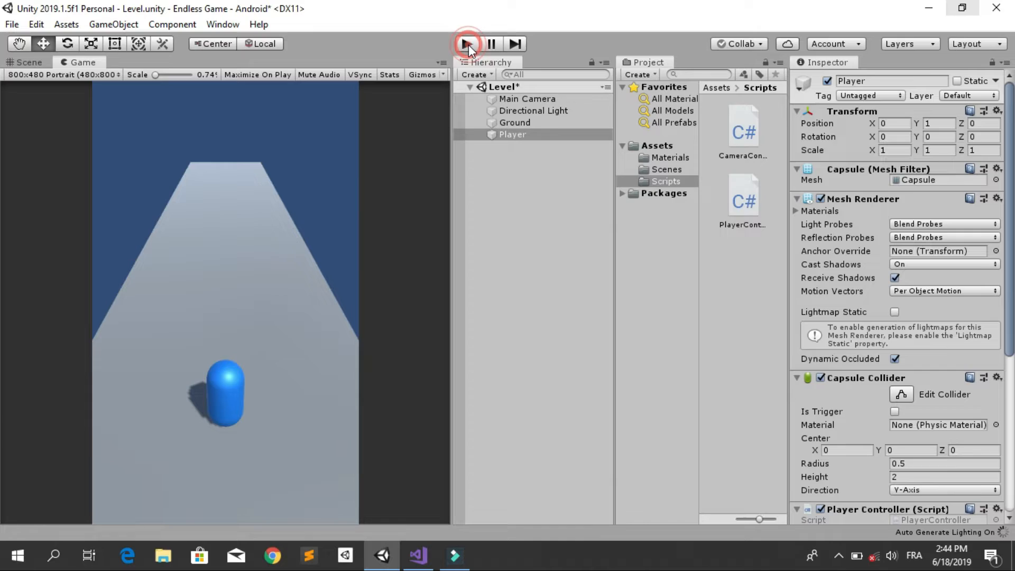
left_click(465, 43)
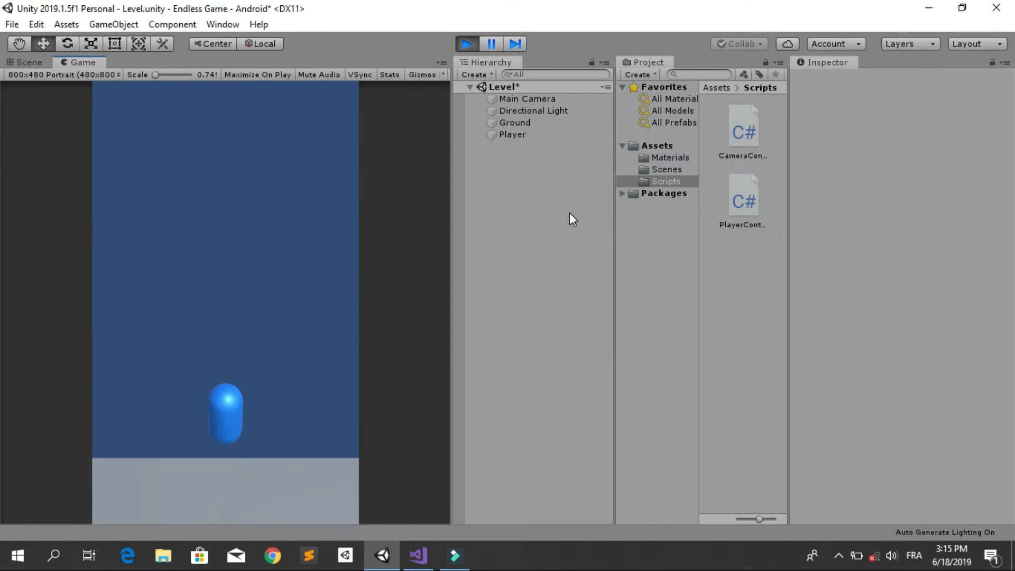
left_click(512, 134)
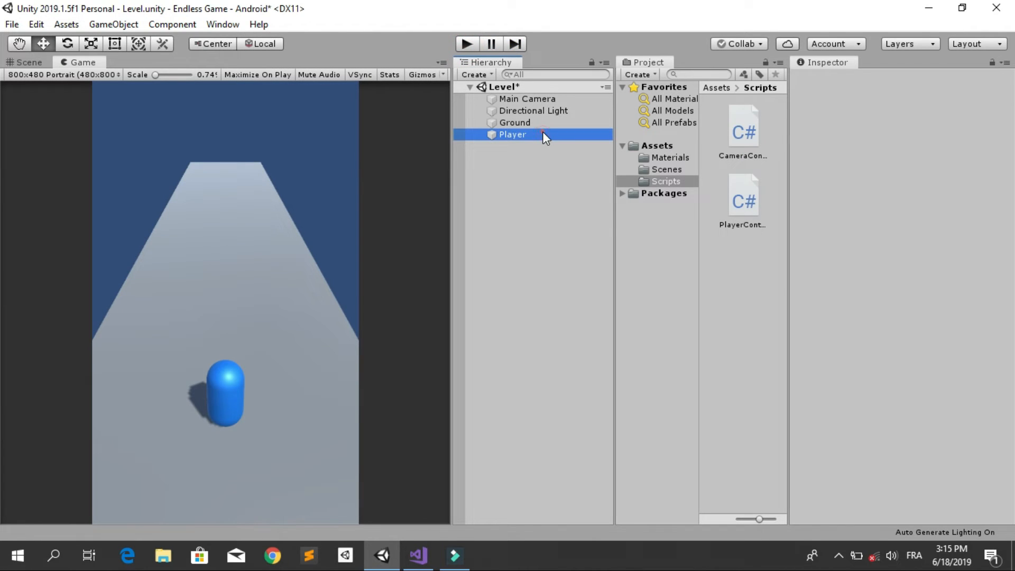
- Select Player and change Player Controller's Lane Distance from 2.5 to 2
left_click(512, 134)
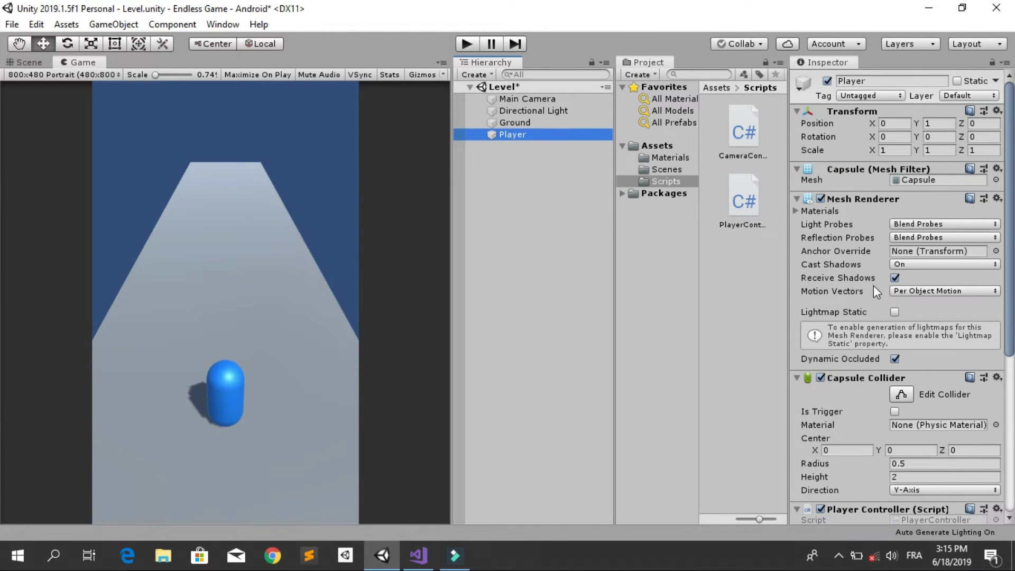
scroll("down", 3)
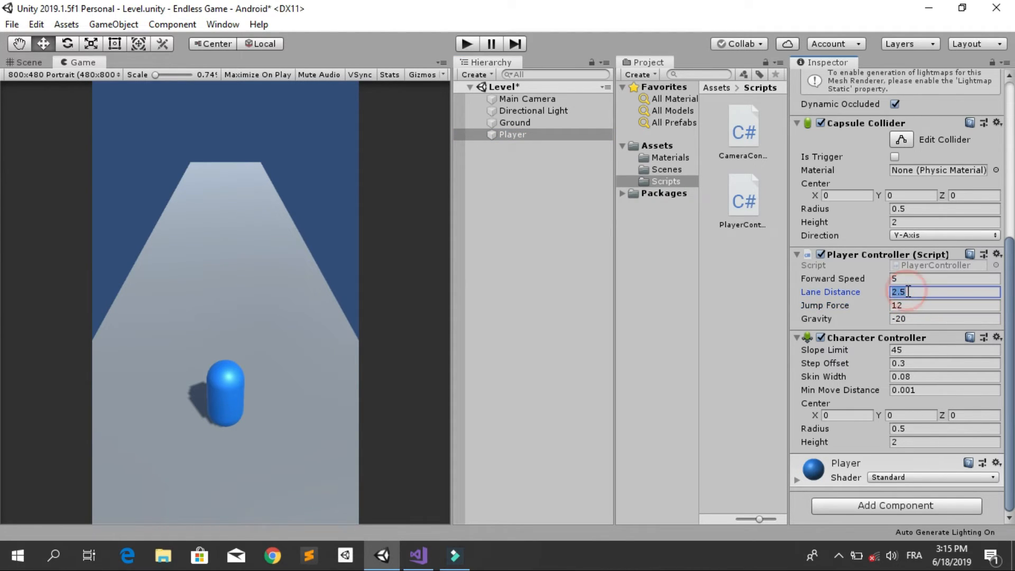
type("2")
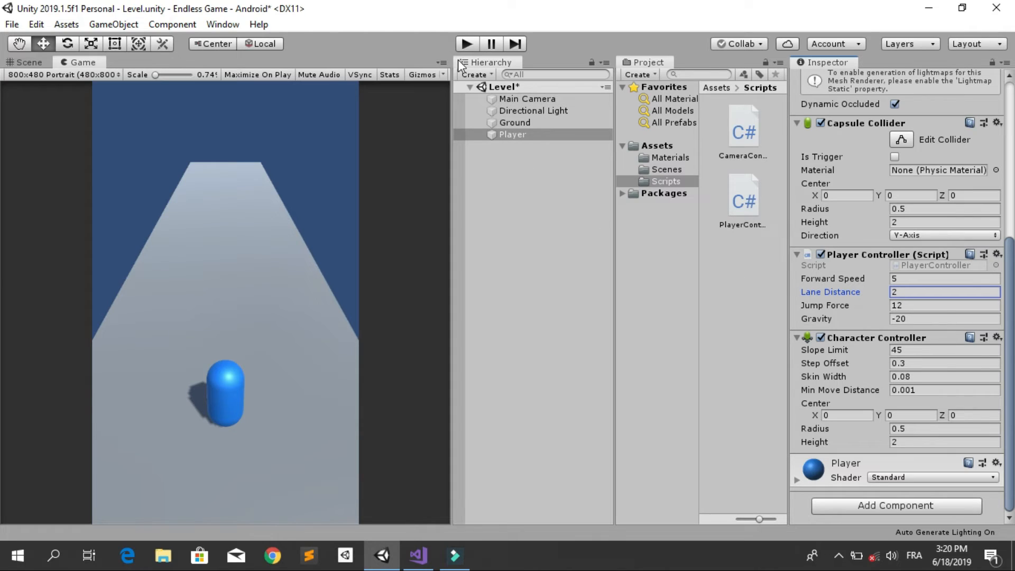
left_click(466, 43)
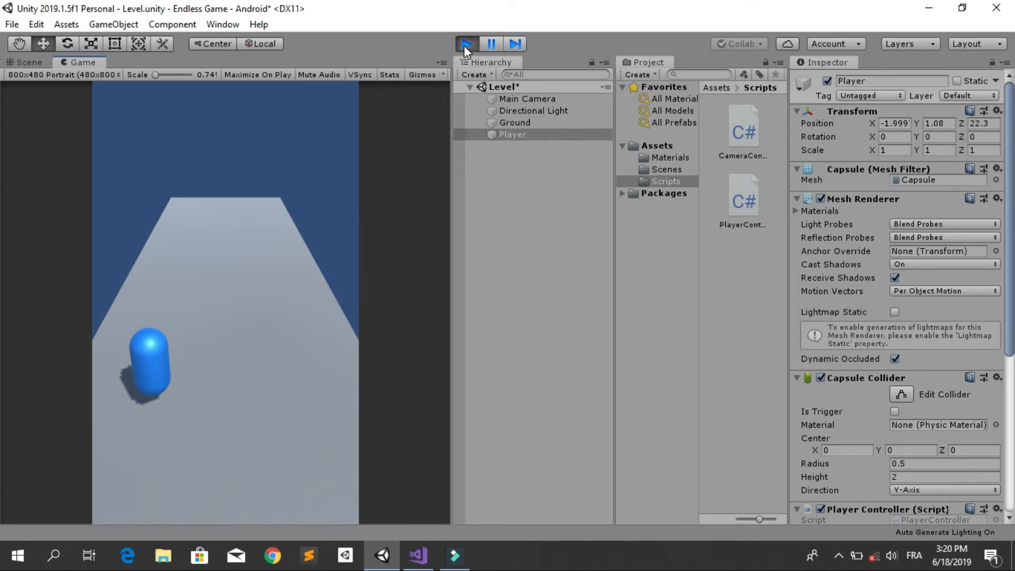
- Start Play mode to test the capsule's lane switching and jumping with 2-unit Lane Distance
left_click(465, 44)
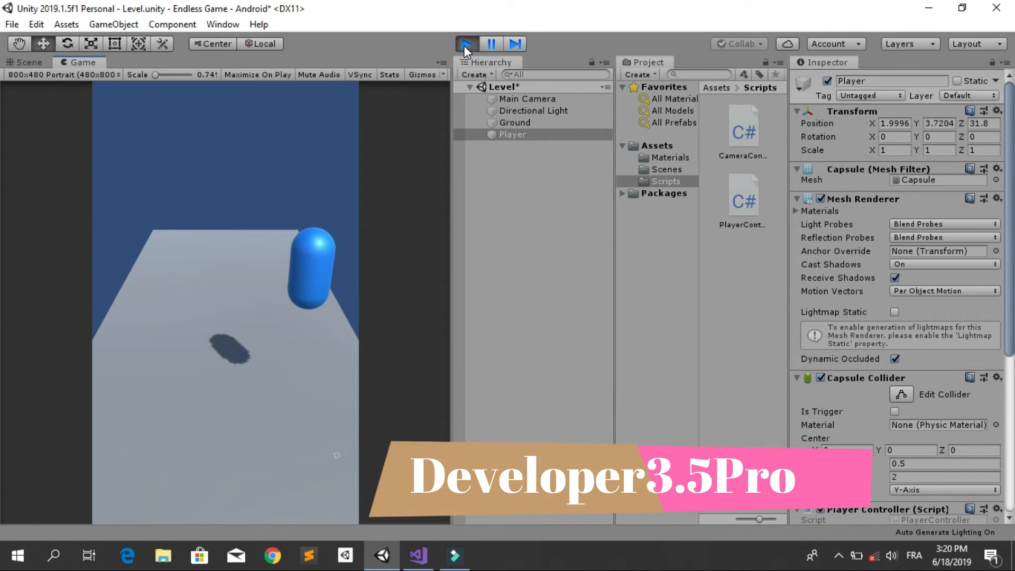